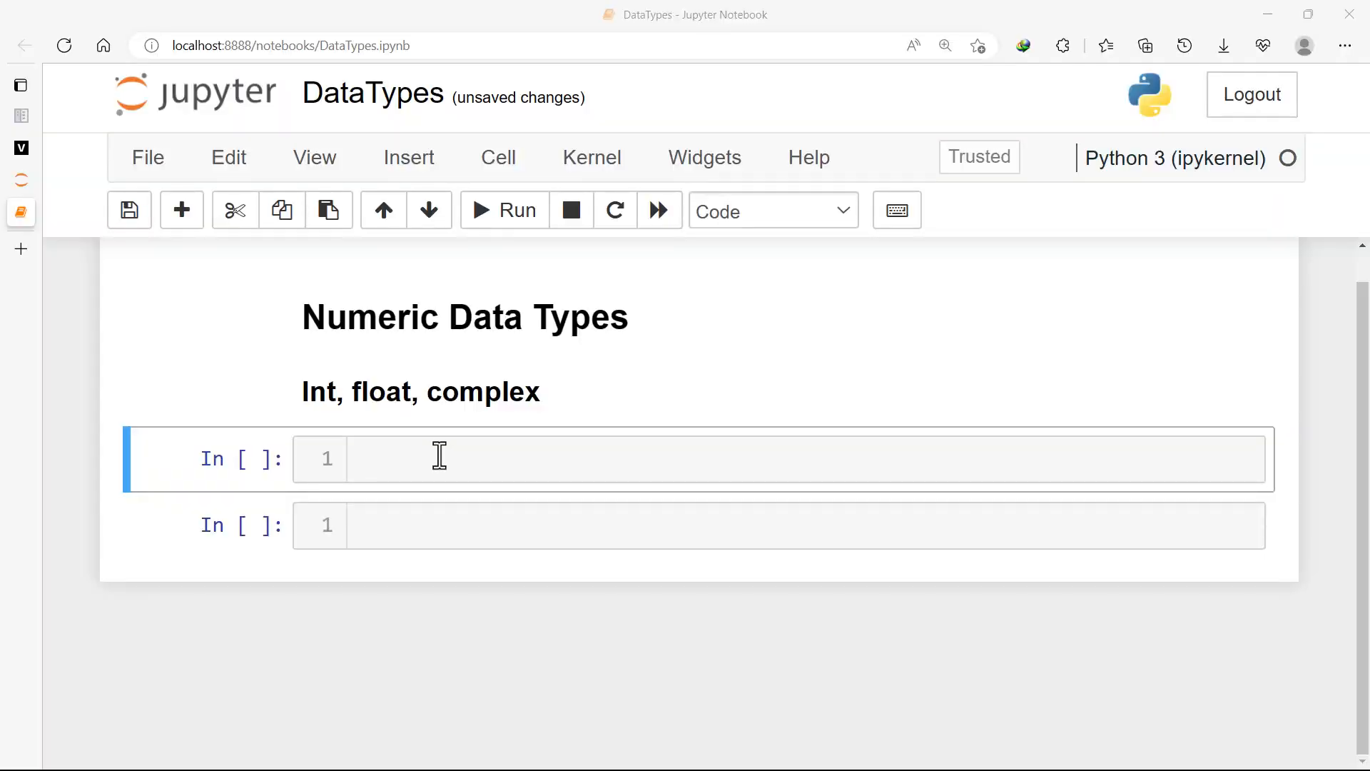
mouse_move(406, 462)
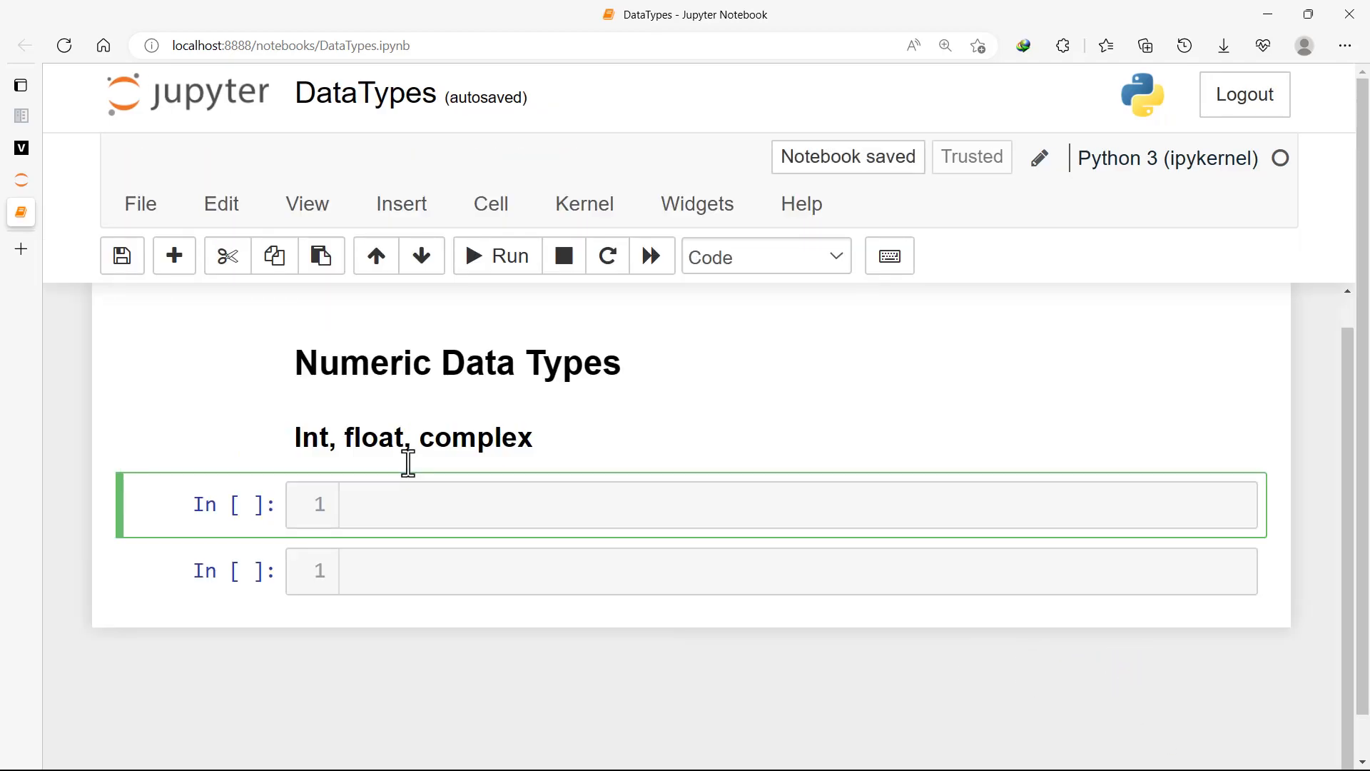
Enter and run print(abs(-10)) in the first code cell, outputting 10
type("abs(")
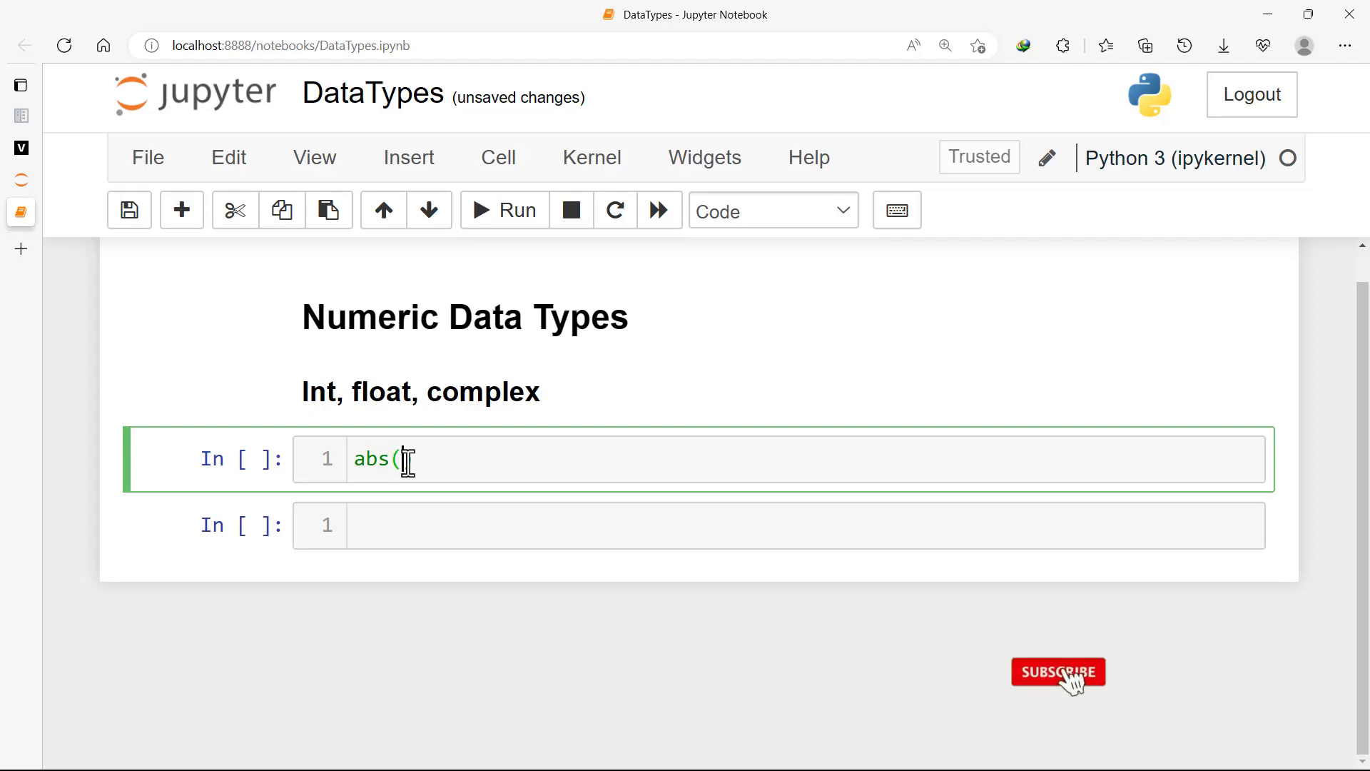
left_click(1058, 672)
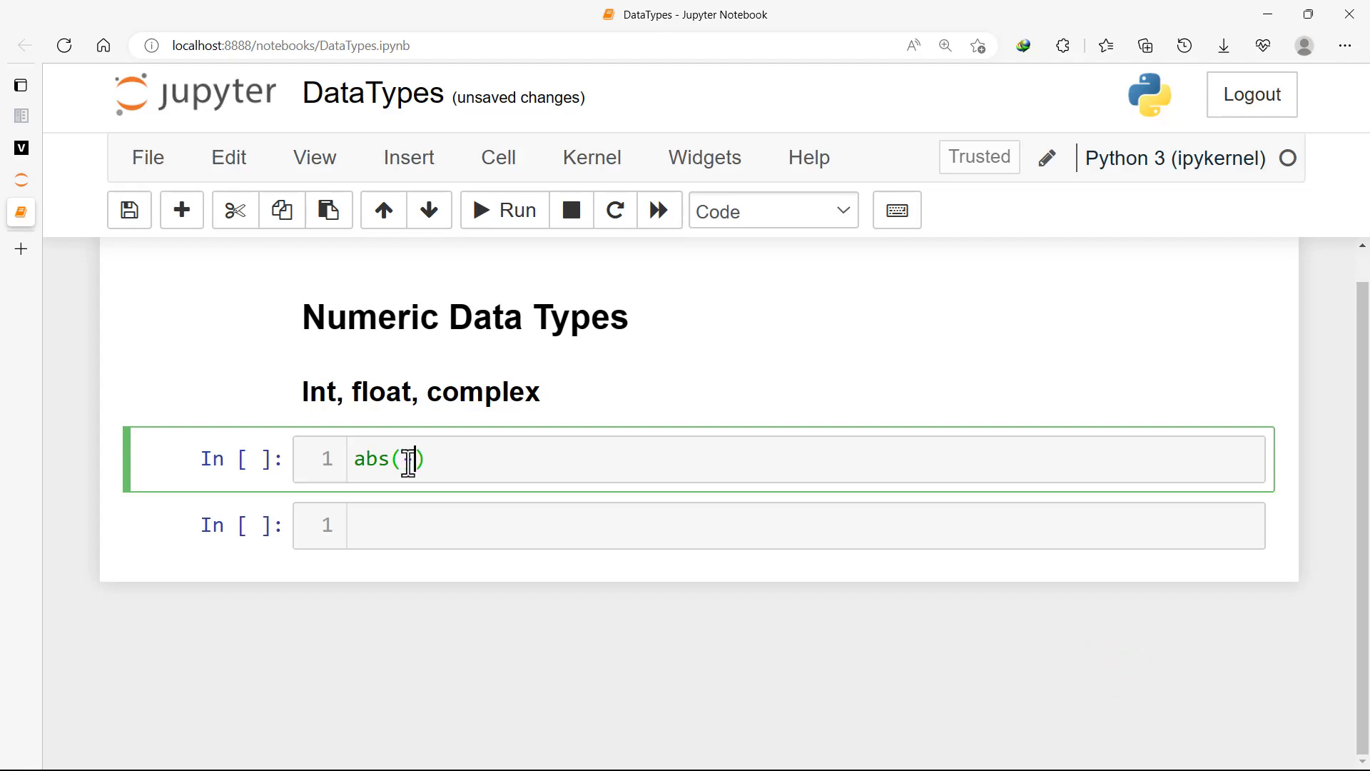
type("-10")
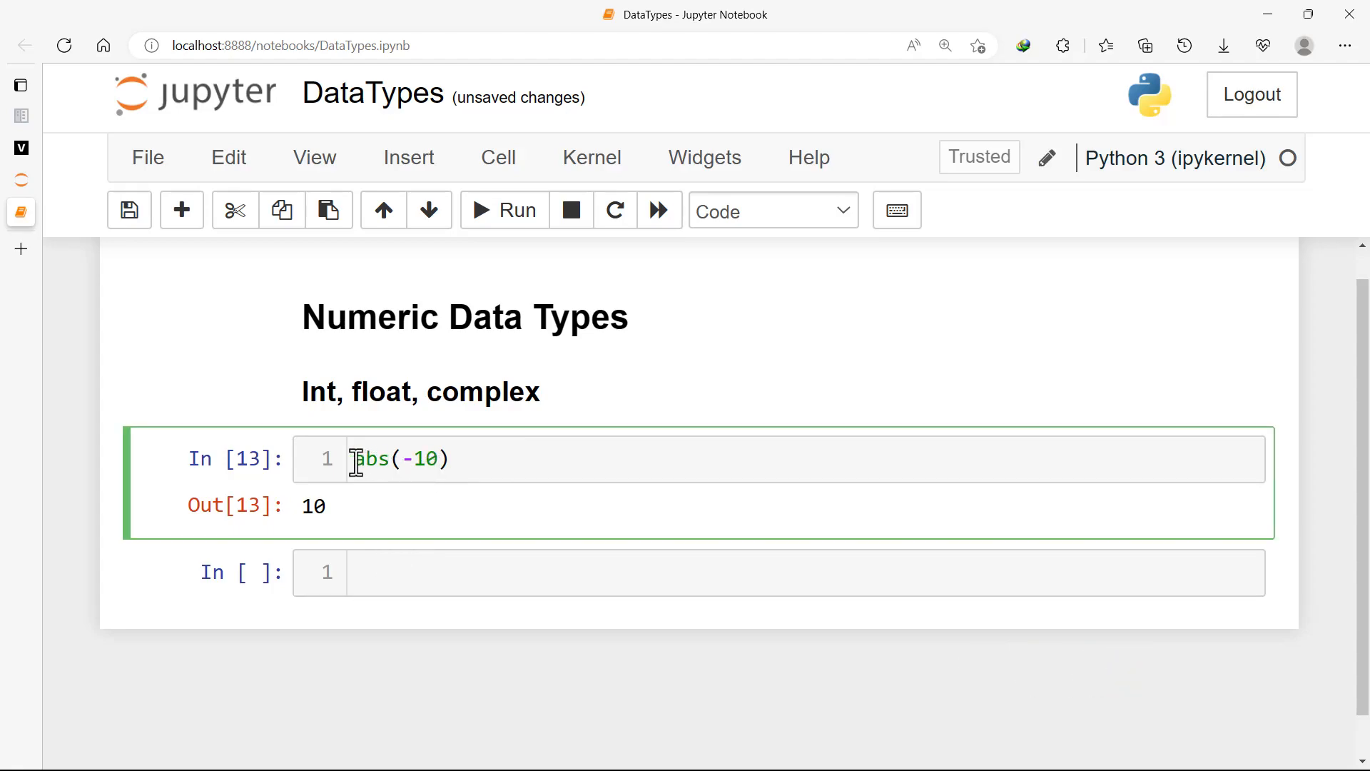
type("pri t")
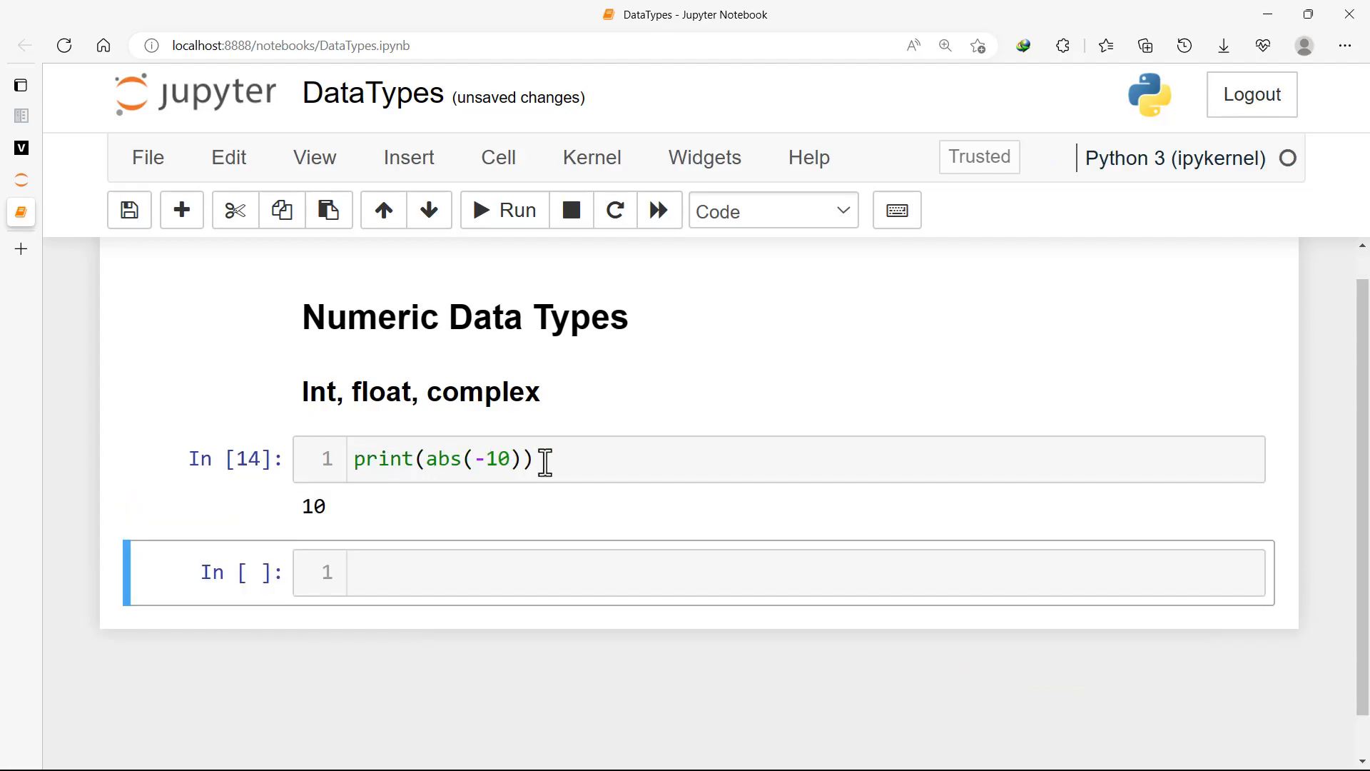
mouse_move(514, 520)
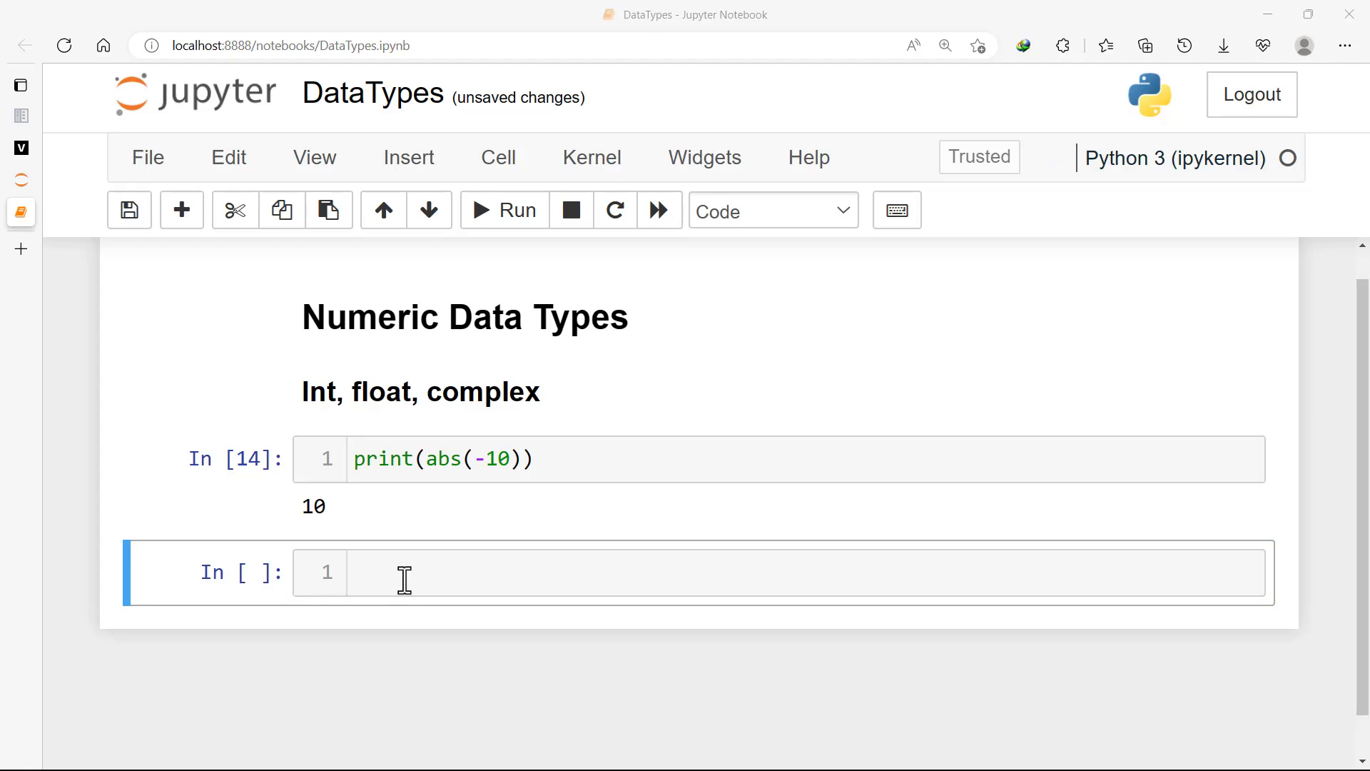
Enter max(1, 1.5, 3) in the empty cell below the abs result, returning 3
left_click(403, 572)
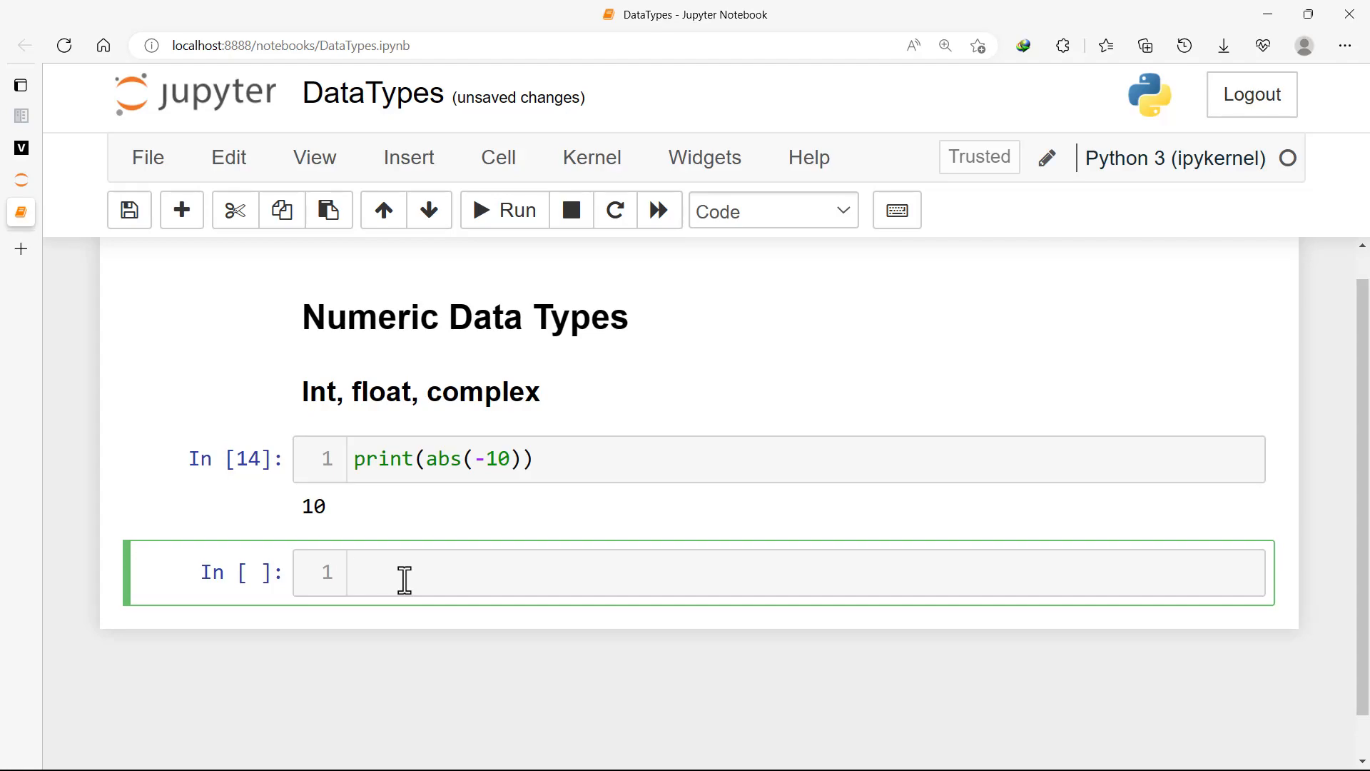
type("max(")
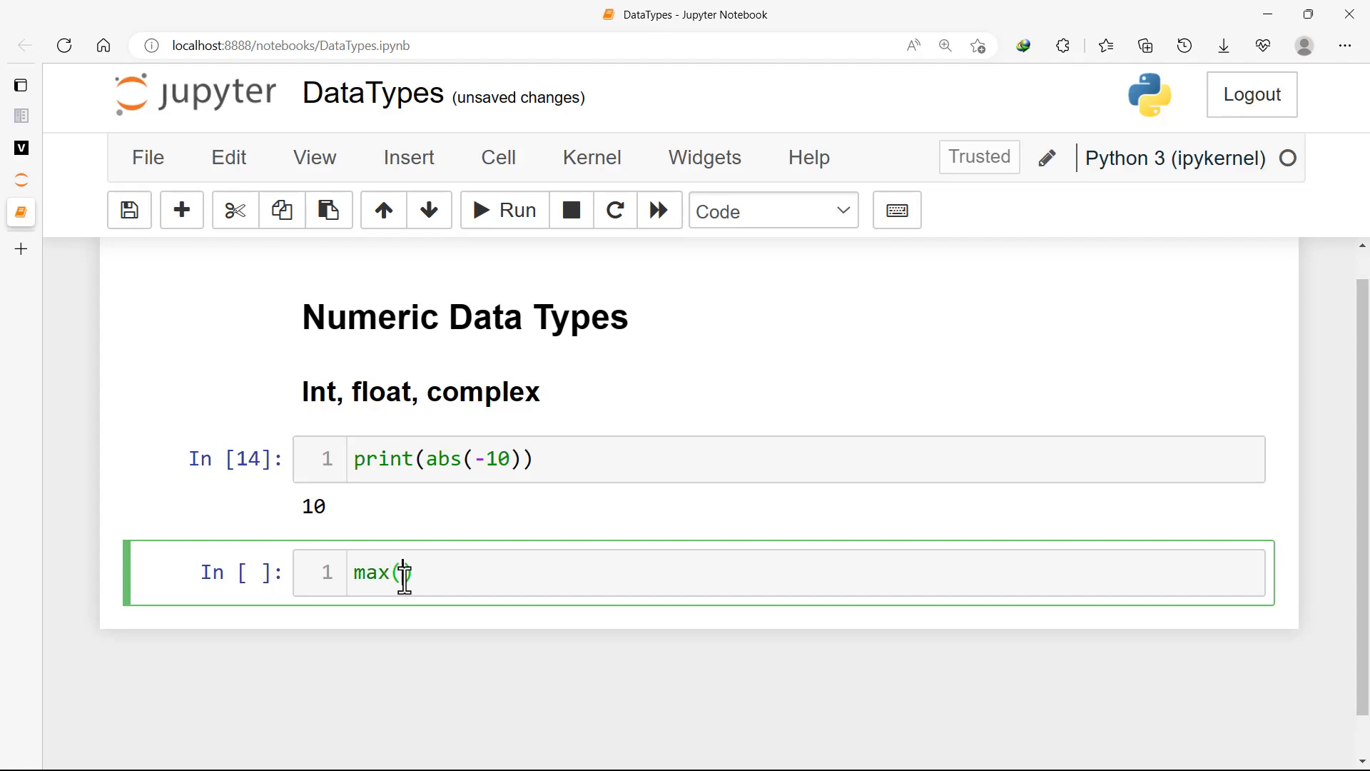
type("1,")
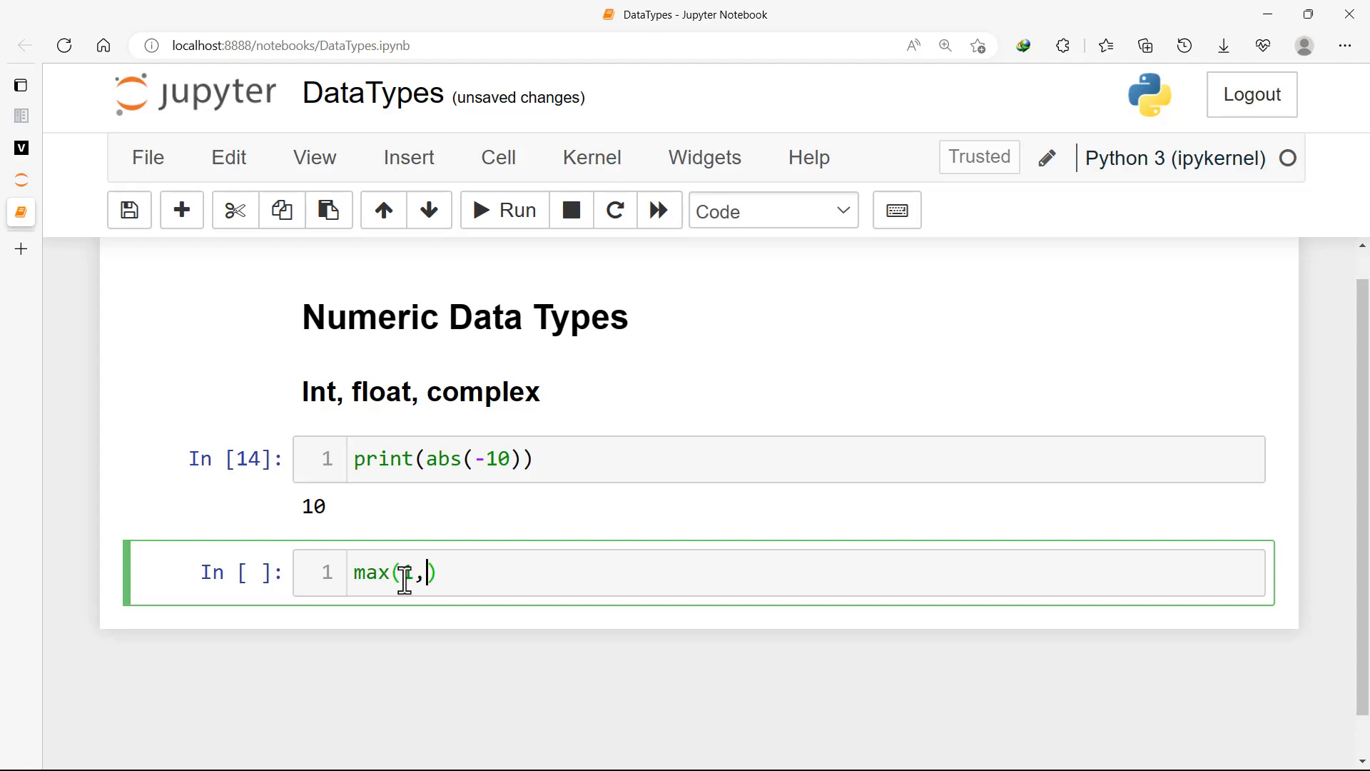
type("1.5")
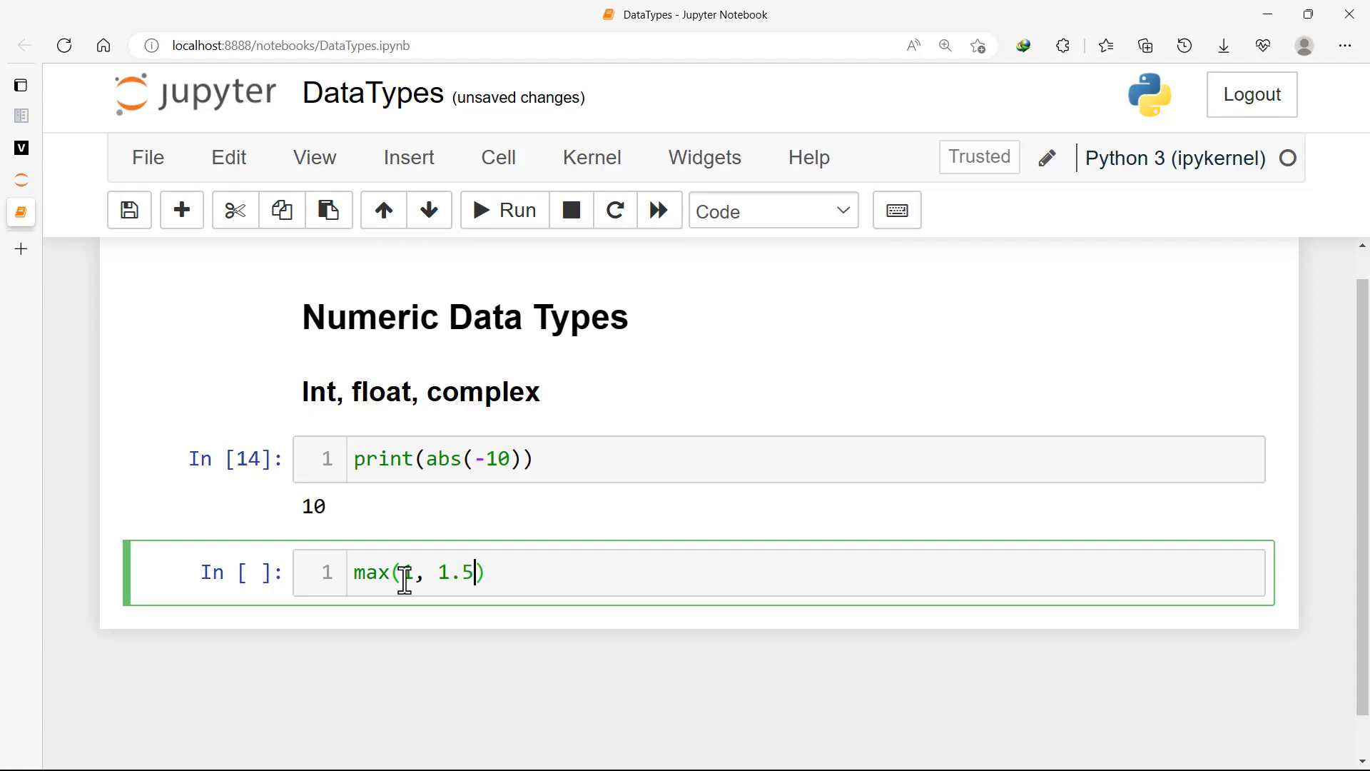
type(",")
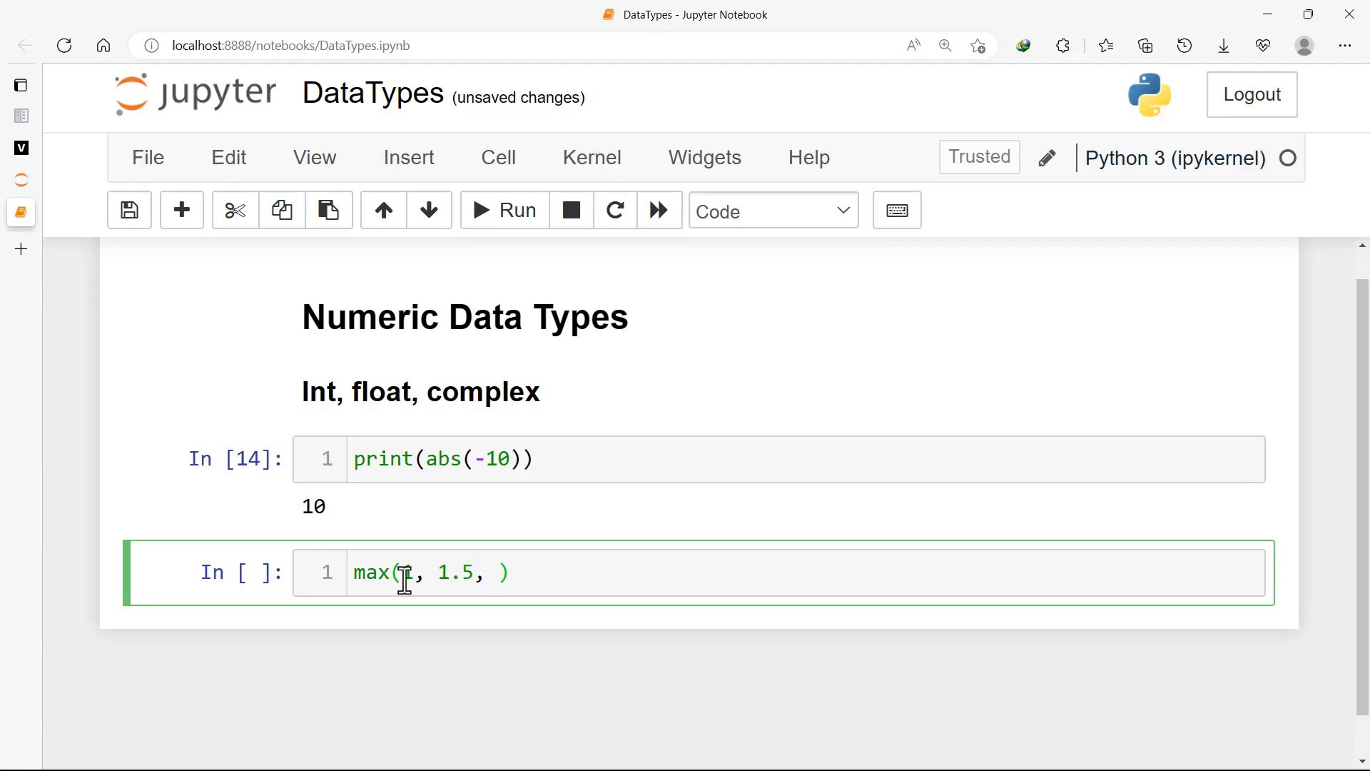
type("3")
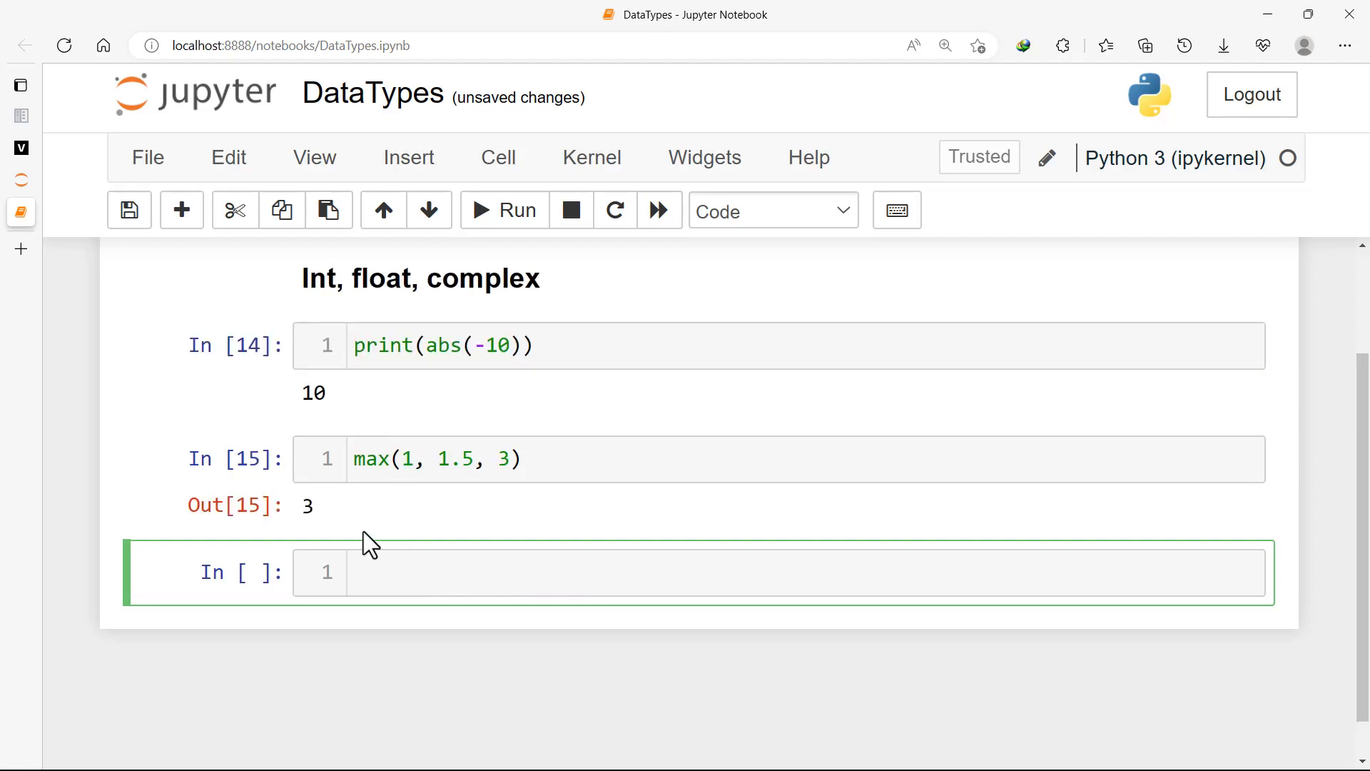
mouse_move(560, 391)
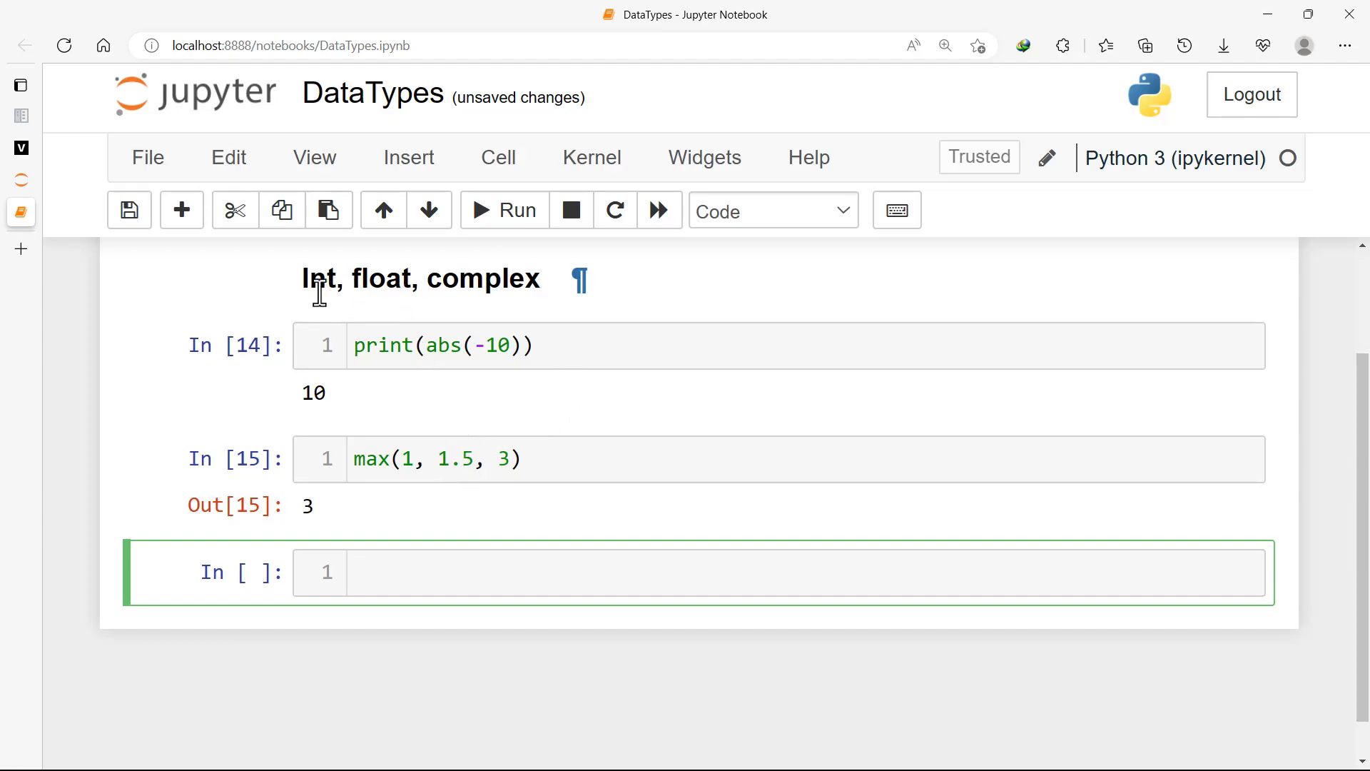
mouse_move(399, 412)
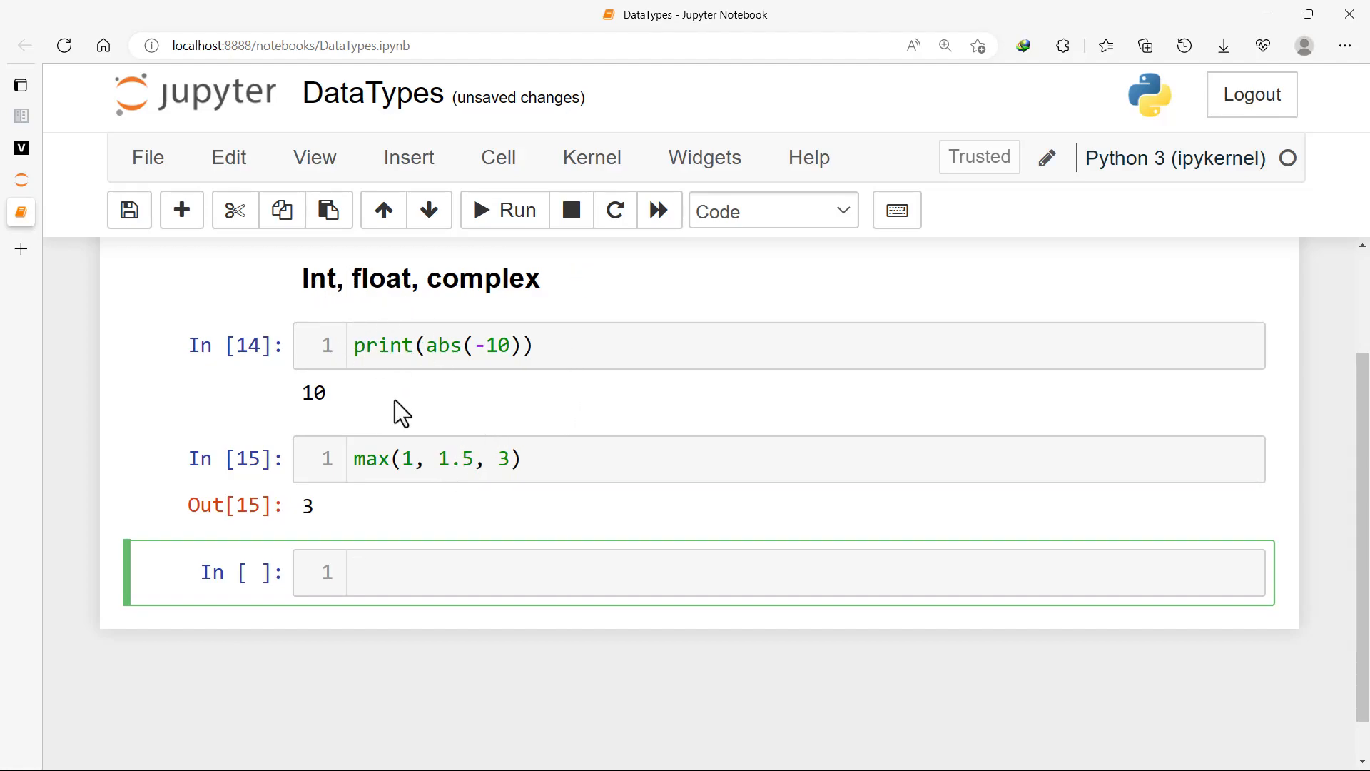
Enter min(3, 5, 6) in the next cell, returning 3
type("m")
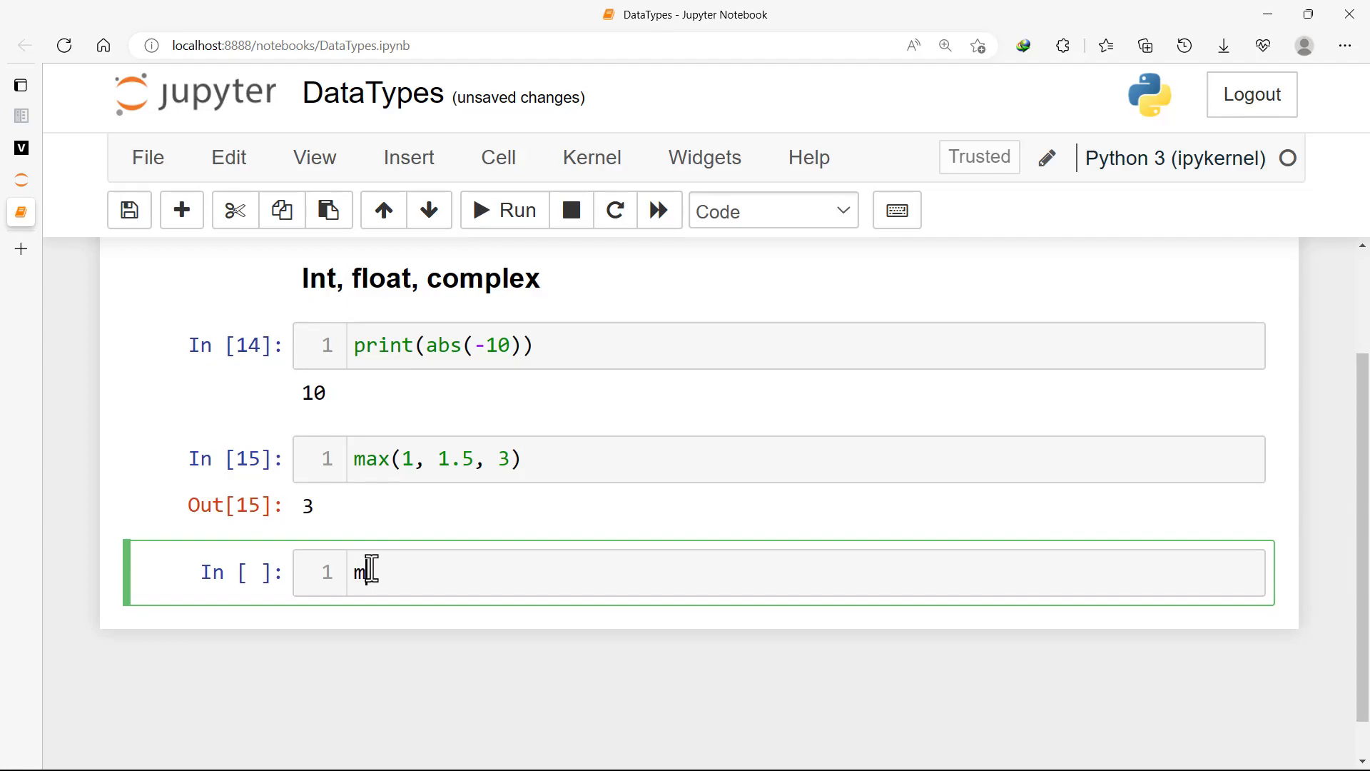
type("in()")
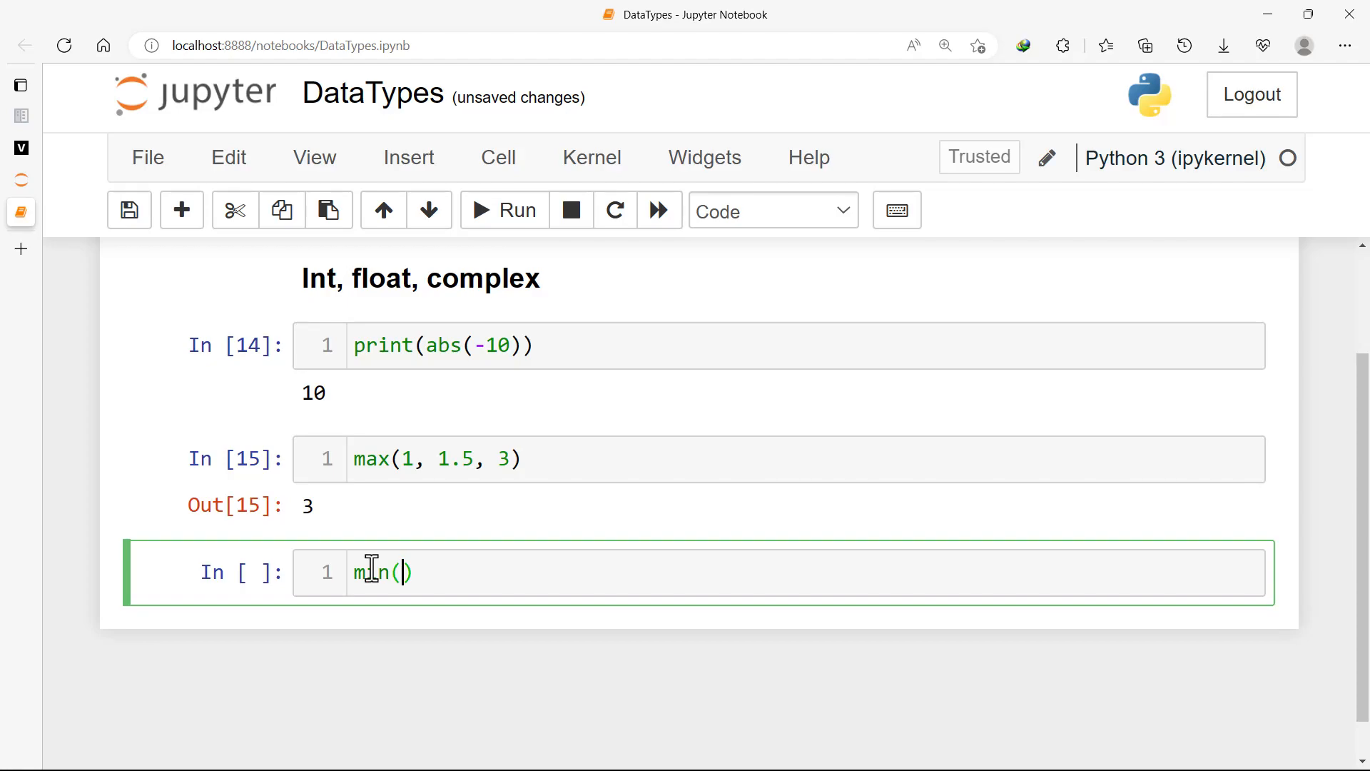
type("3, 5, 6")
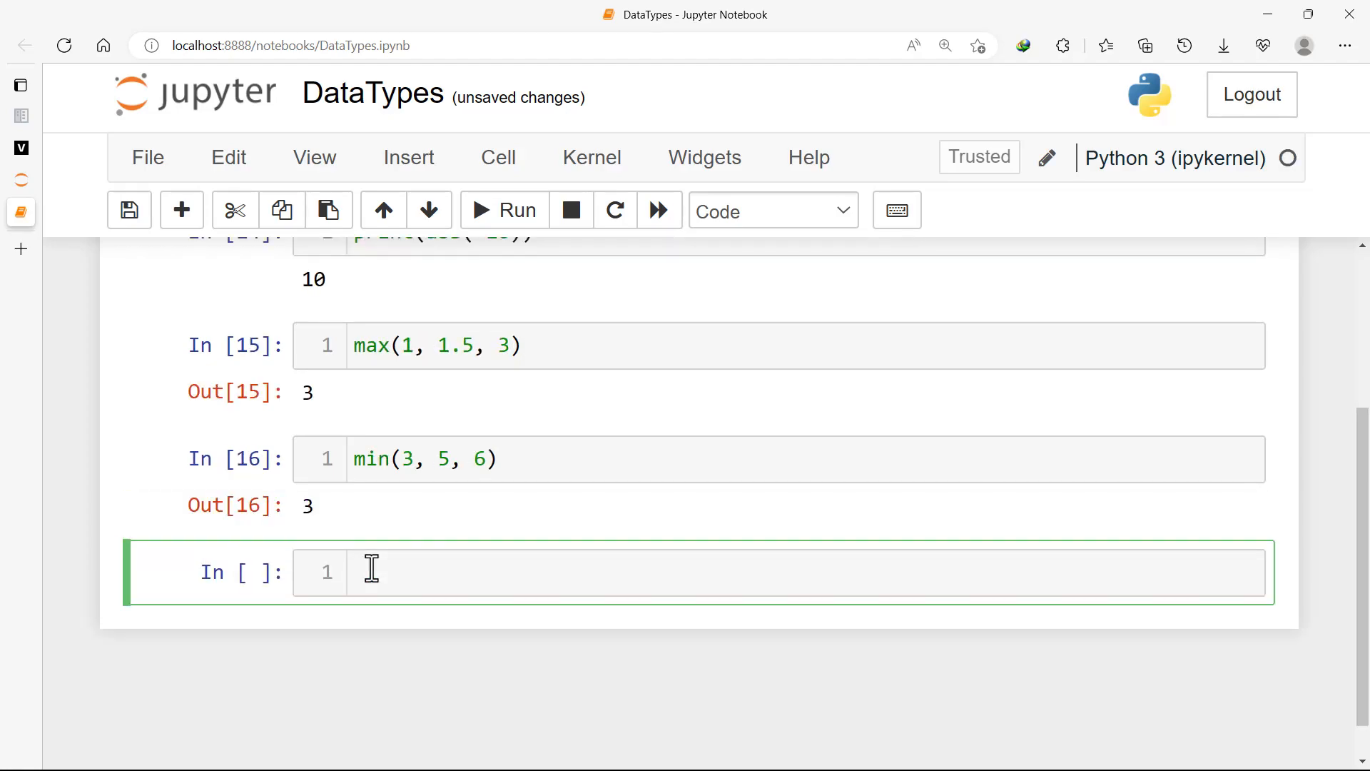
mouse_move(367, 589)
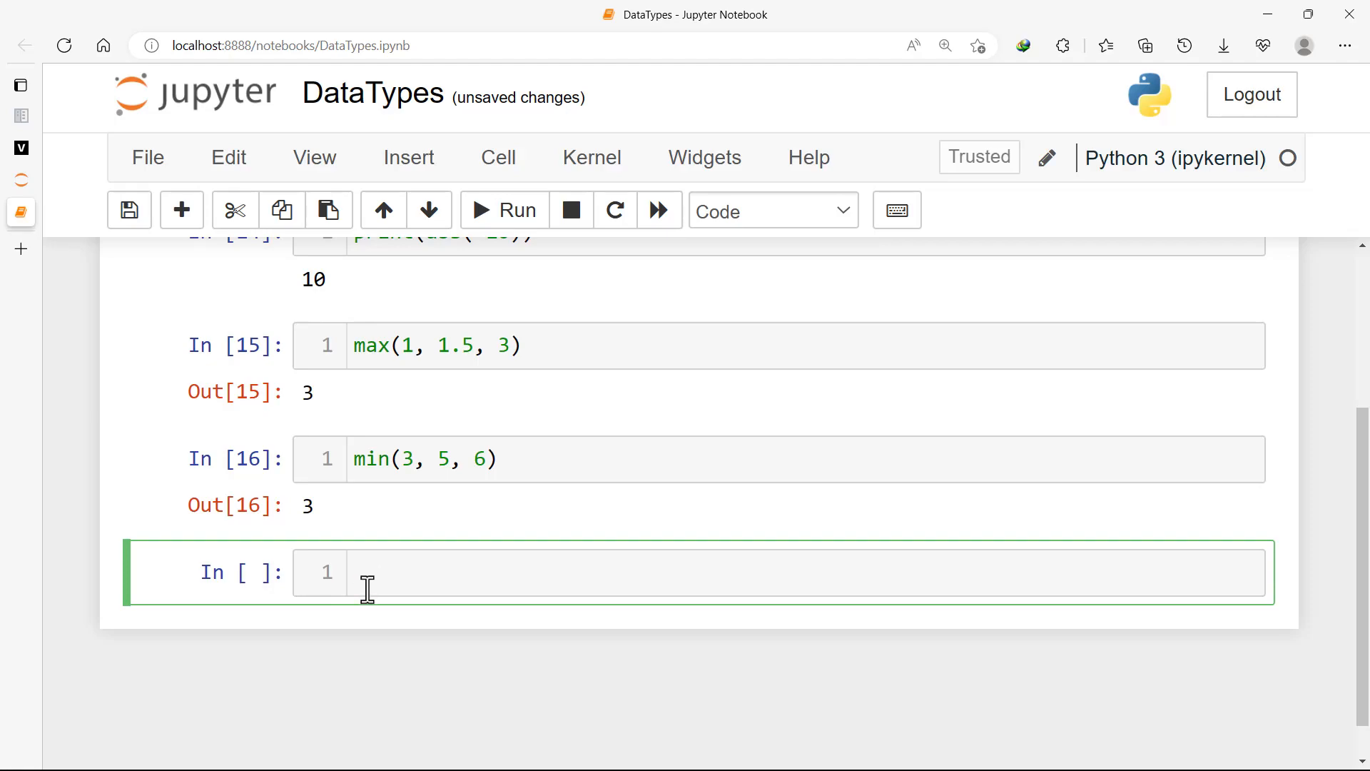
mouse_move(451, 140)
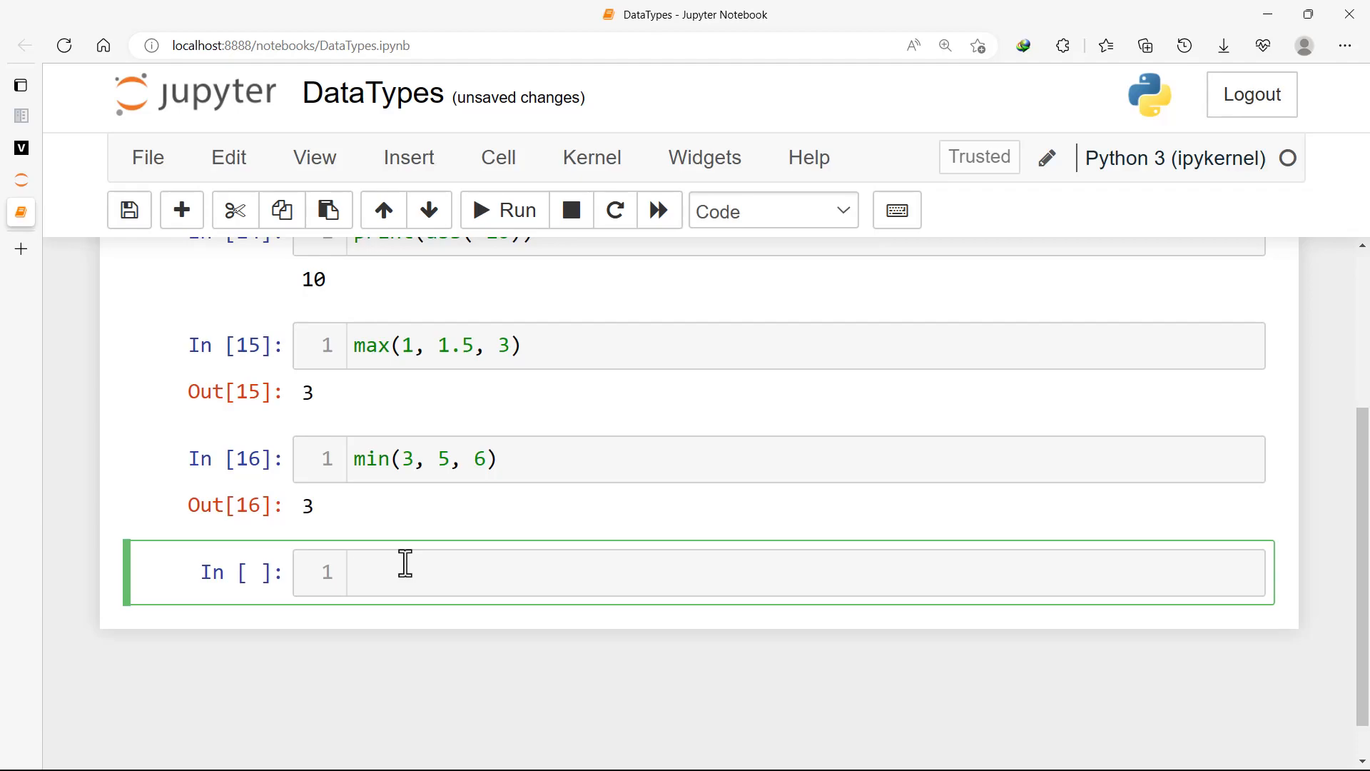
Enter pow(2, 3) in the next cell, returning 8
type("pow(2,")
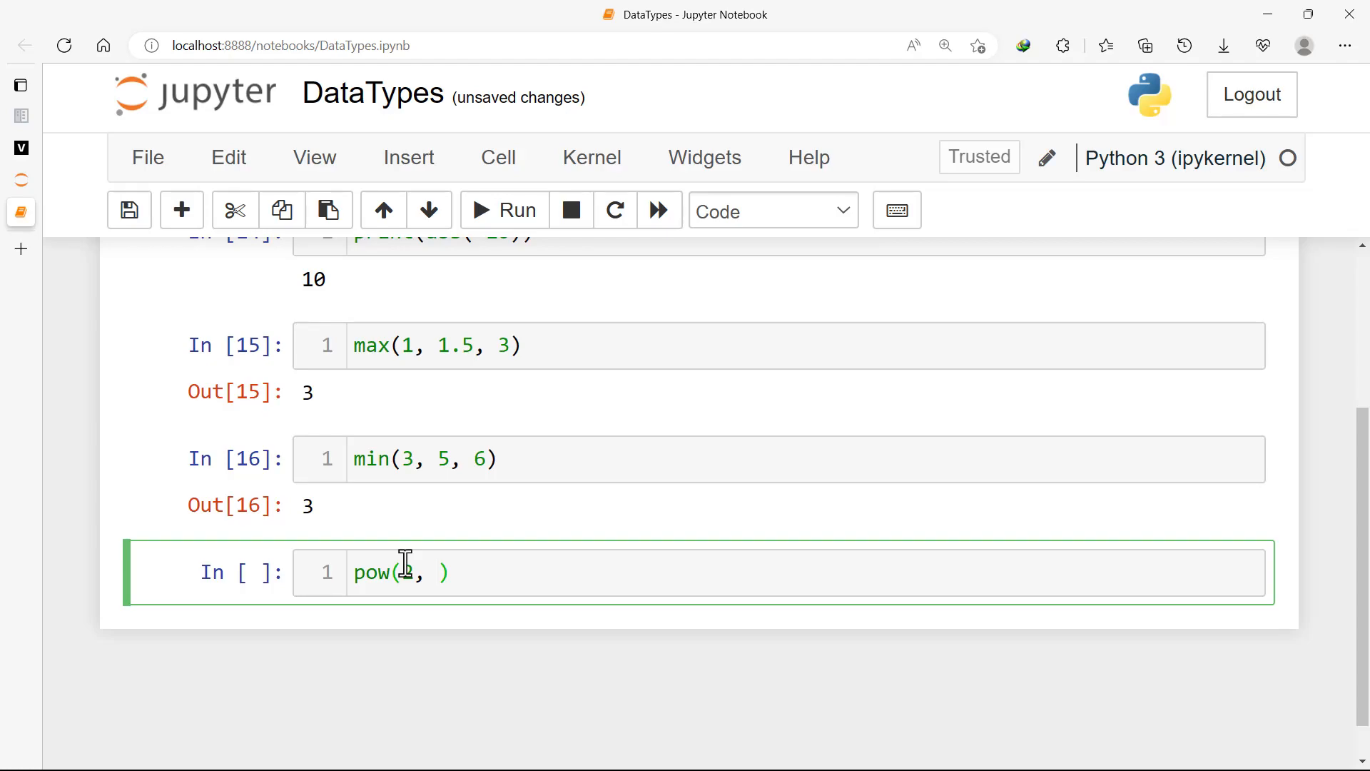
type("3")
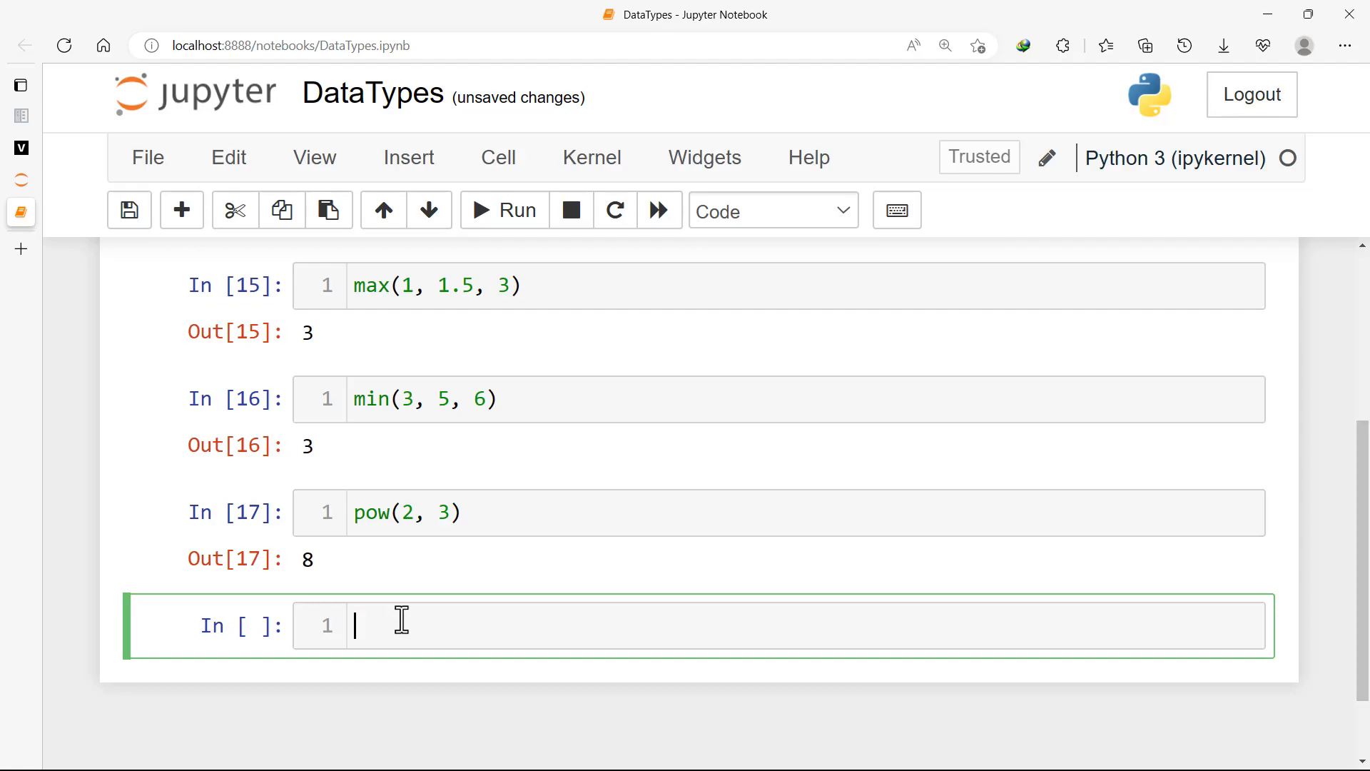
Run round(12434.6788, 2) to get 12434.68, then move into the new empty cell
type("rou")
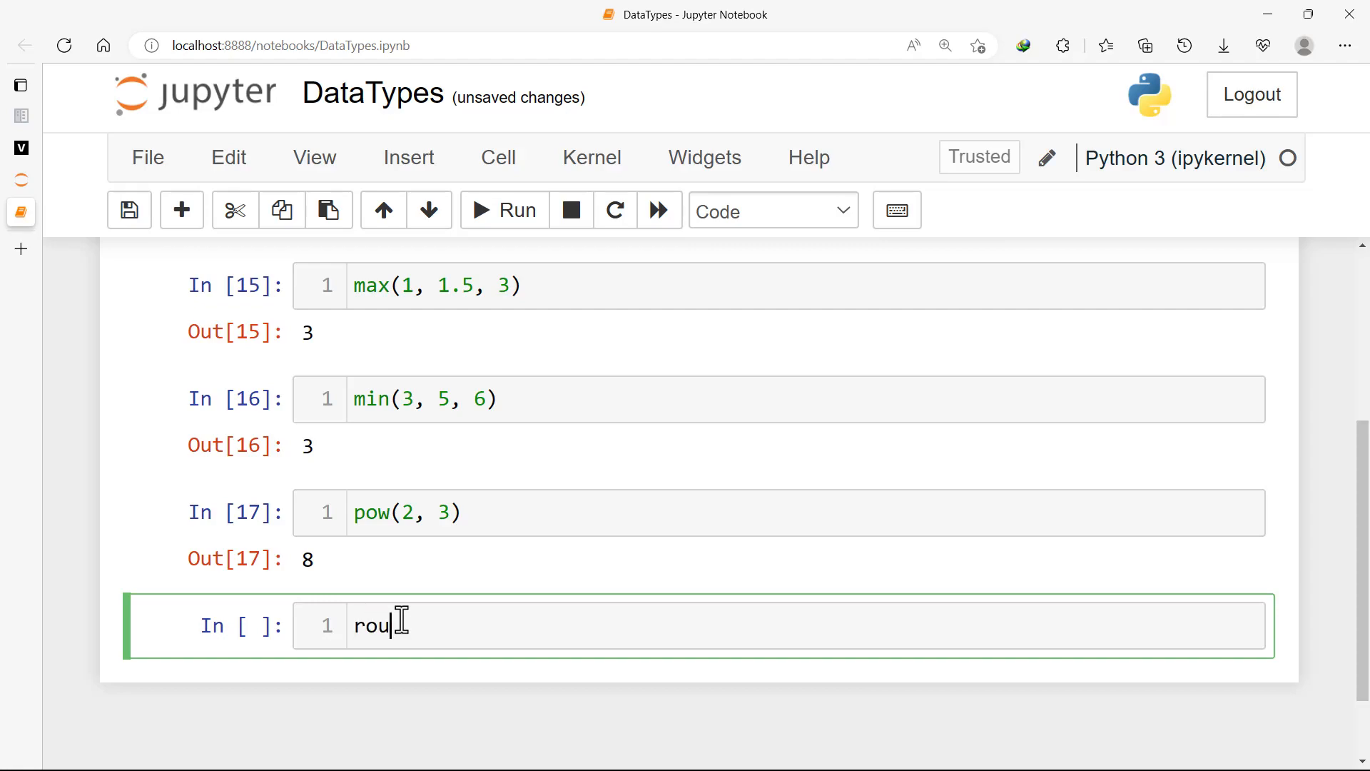
type("nd()")
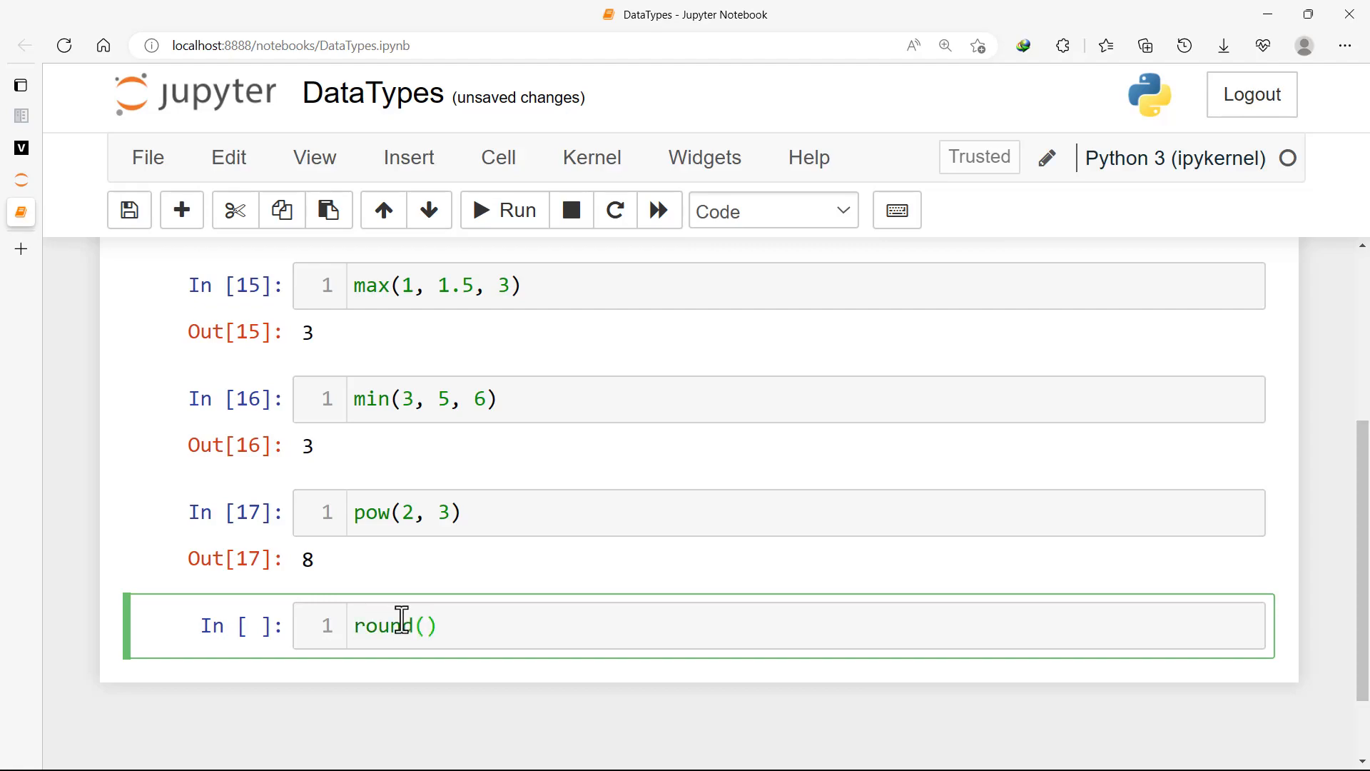
type("1")
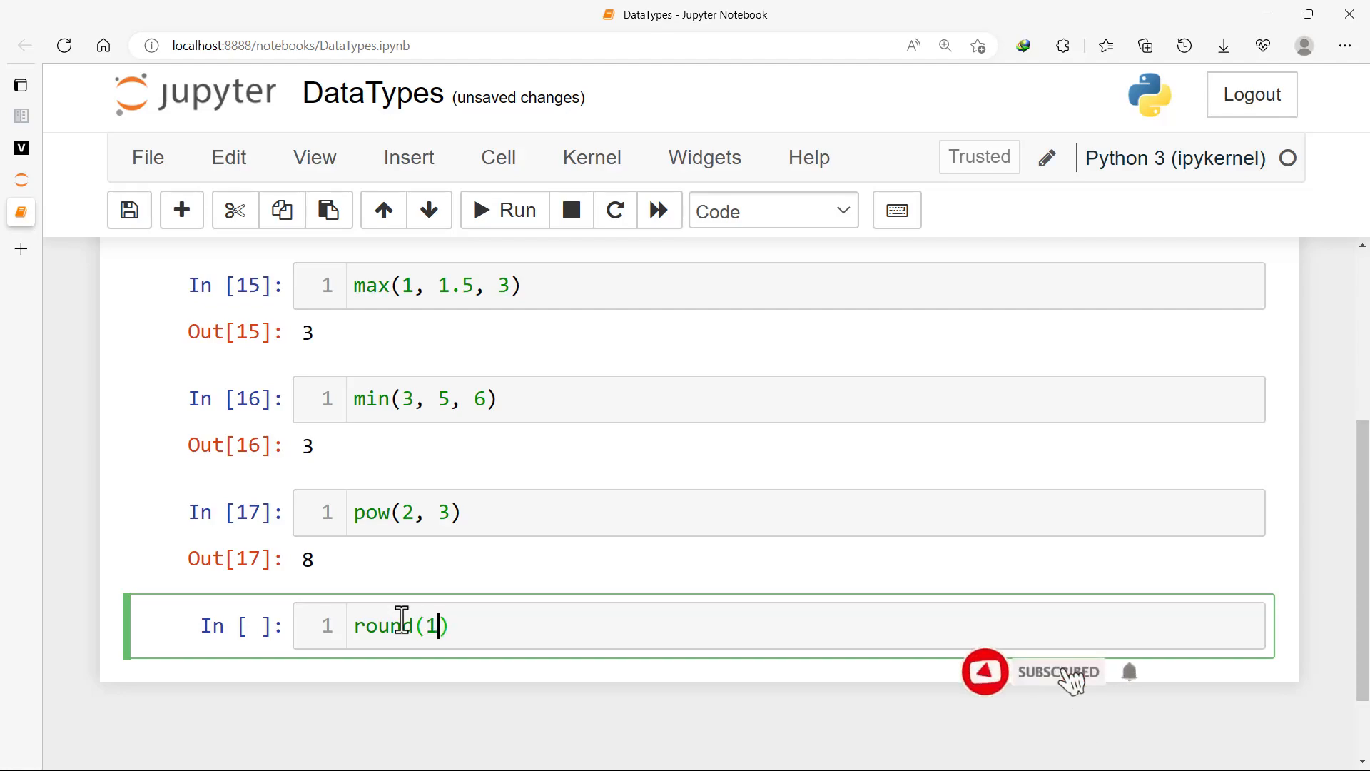
type("2434")
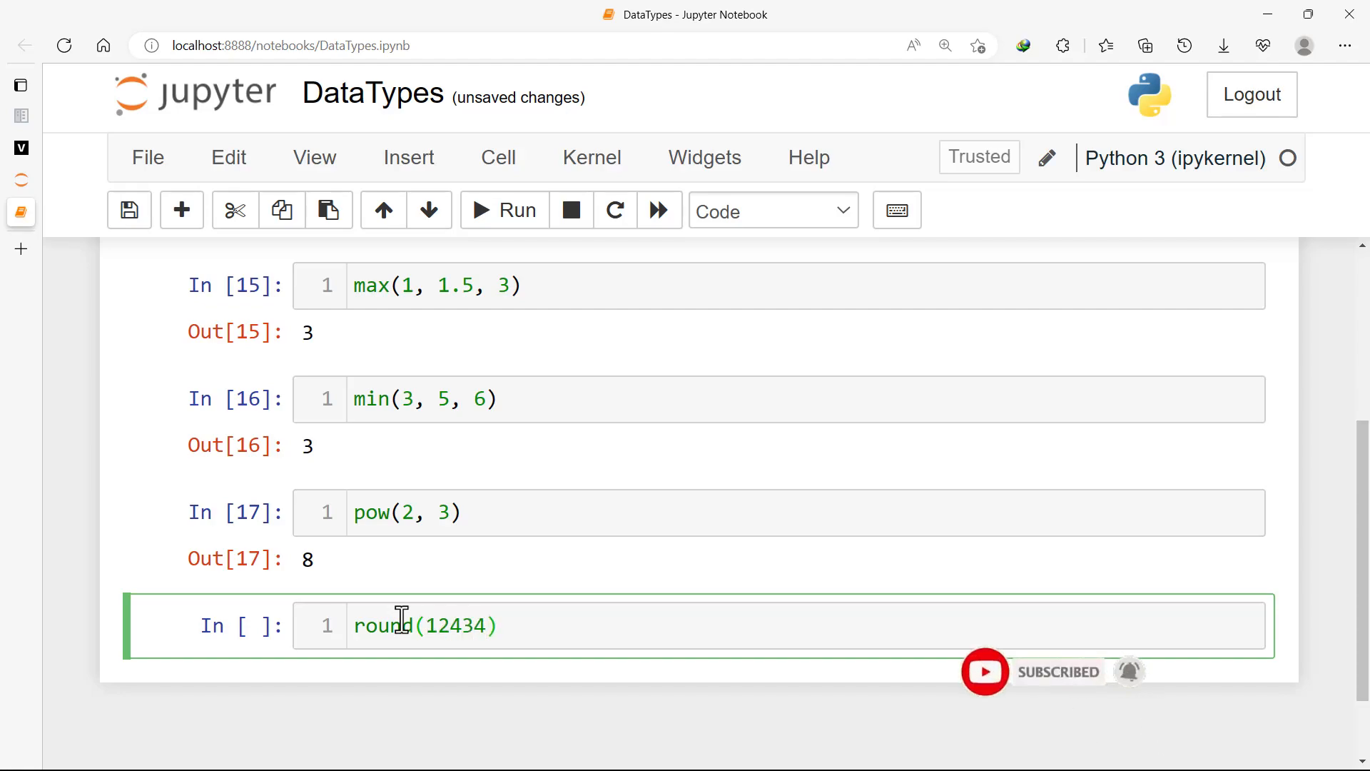
type(".6788,")
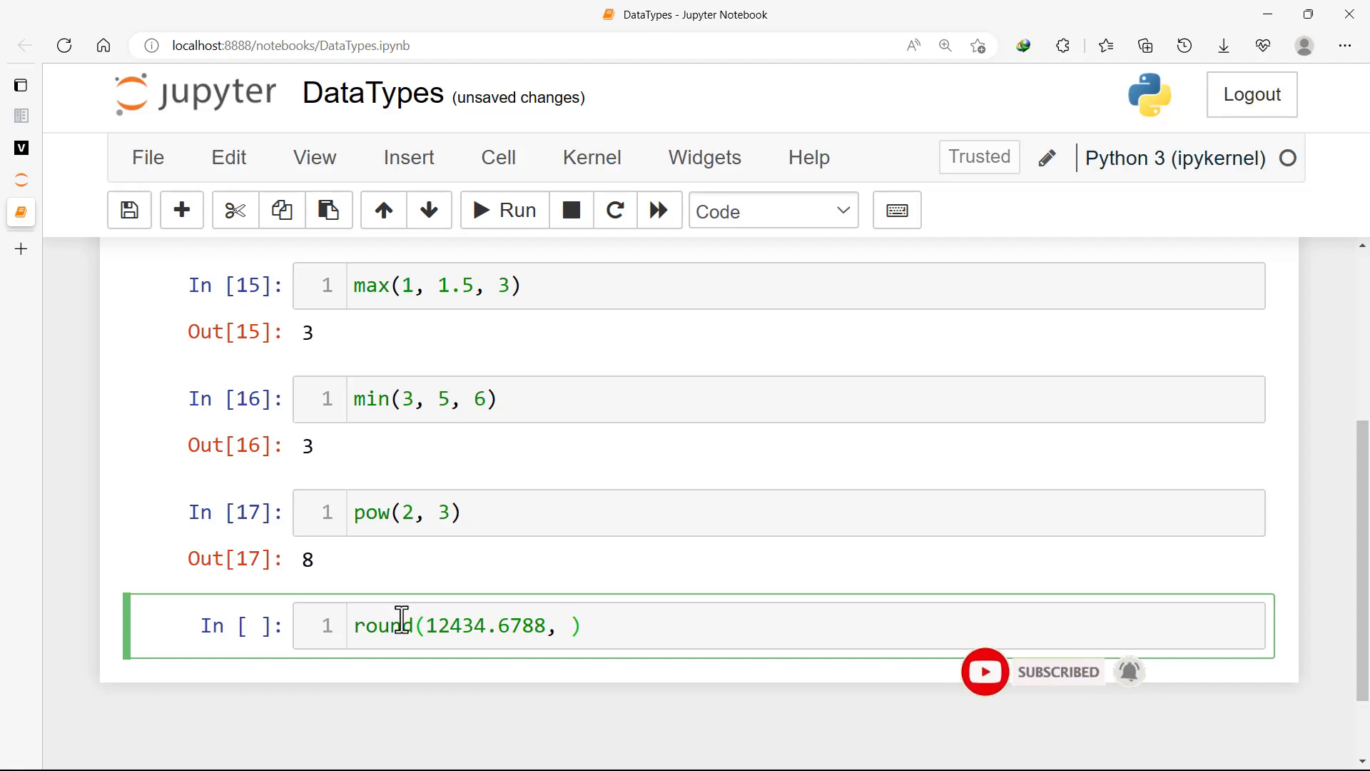
type("2")
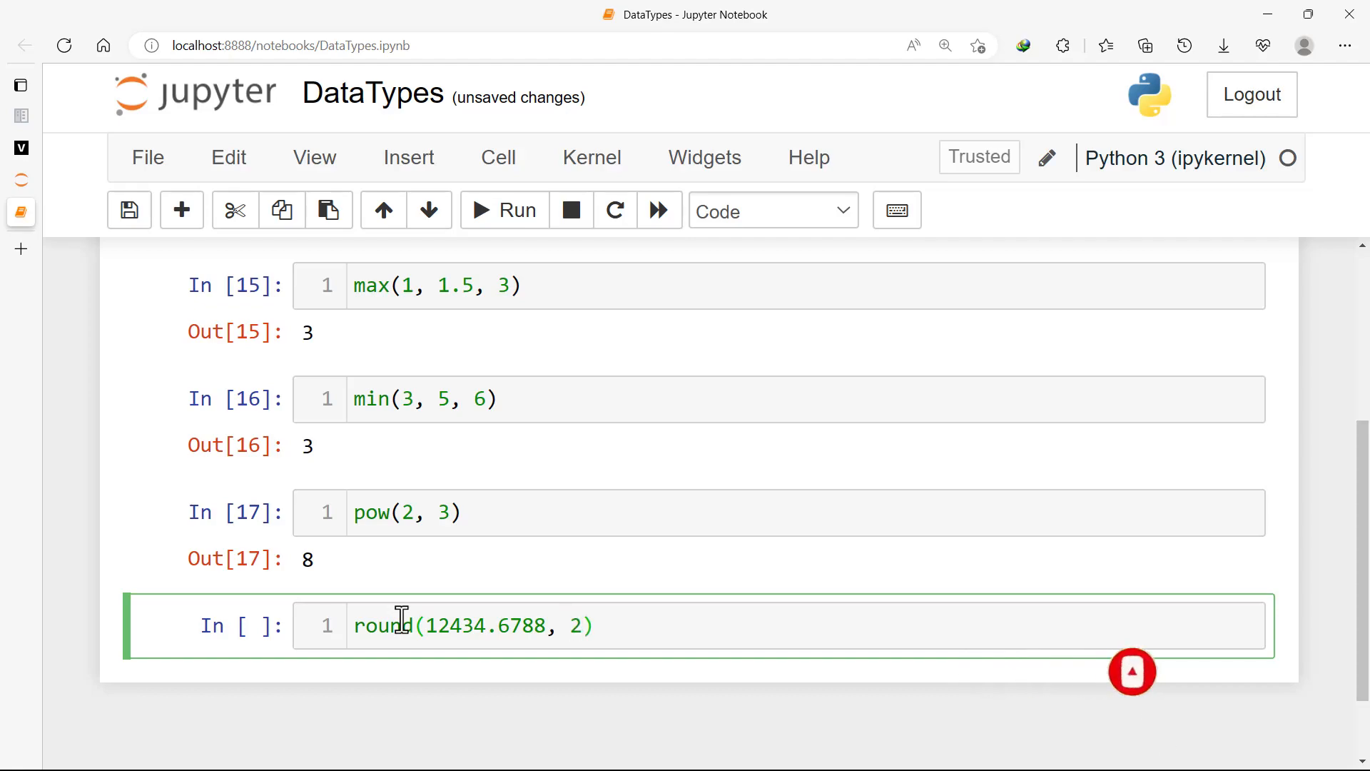
left_click(504, 209)
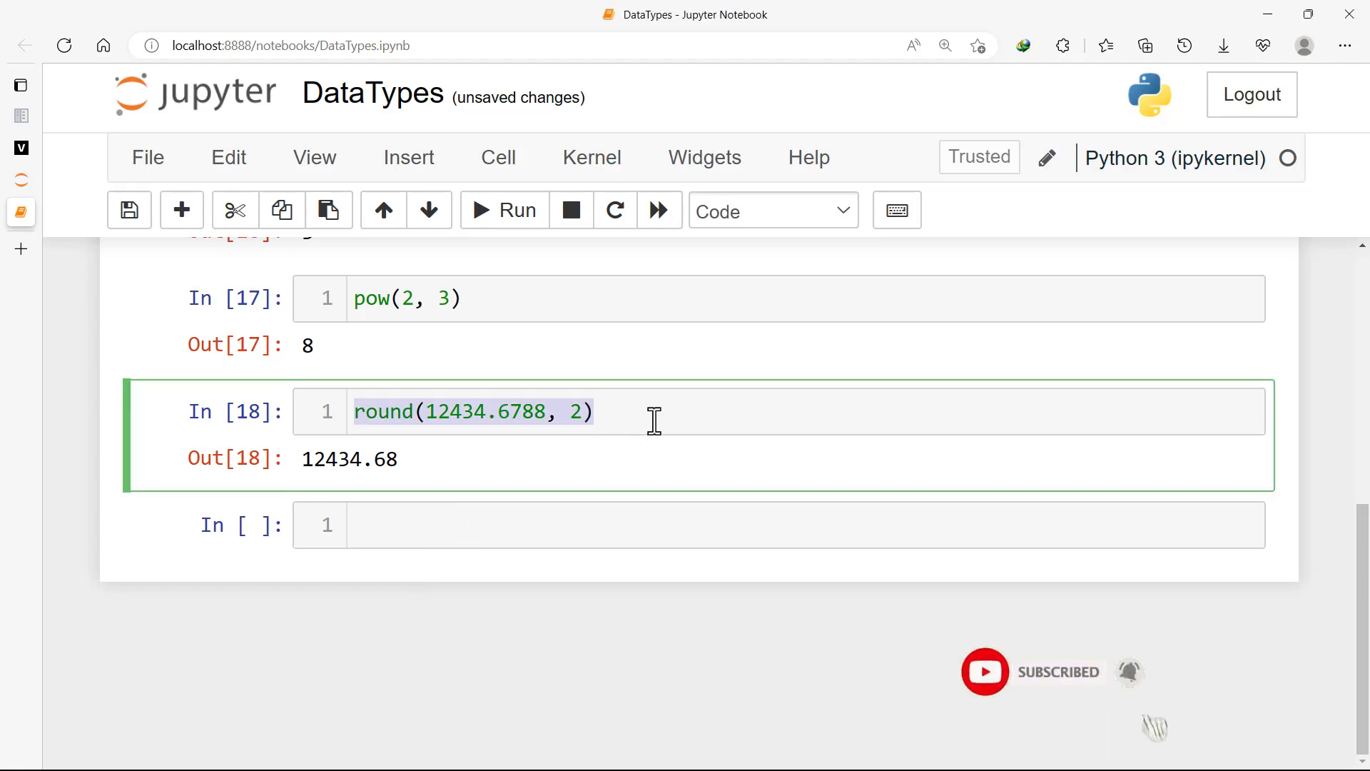
left_click(490, 524)
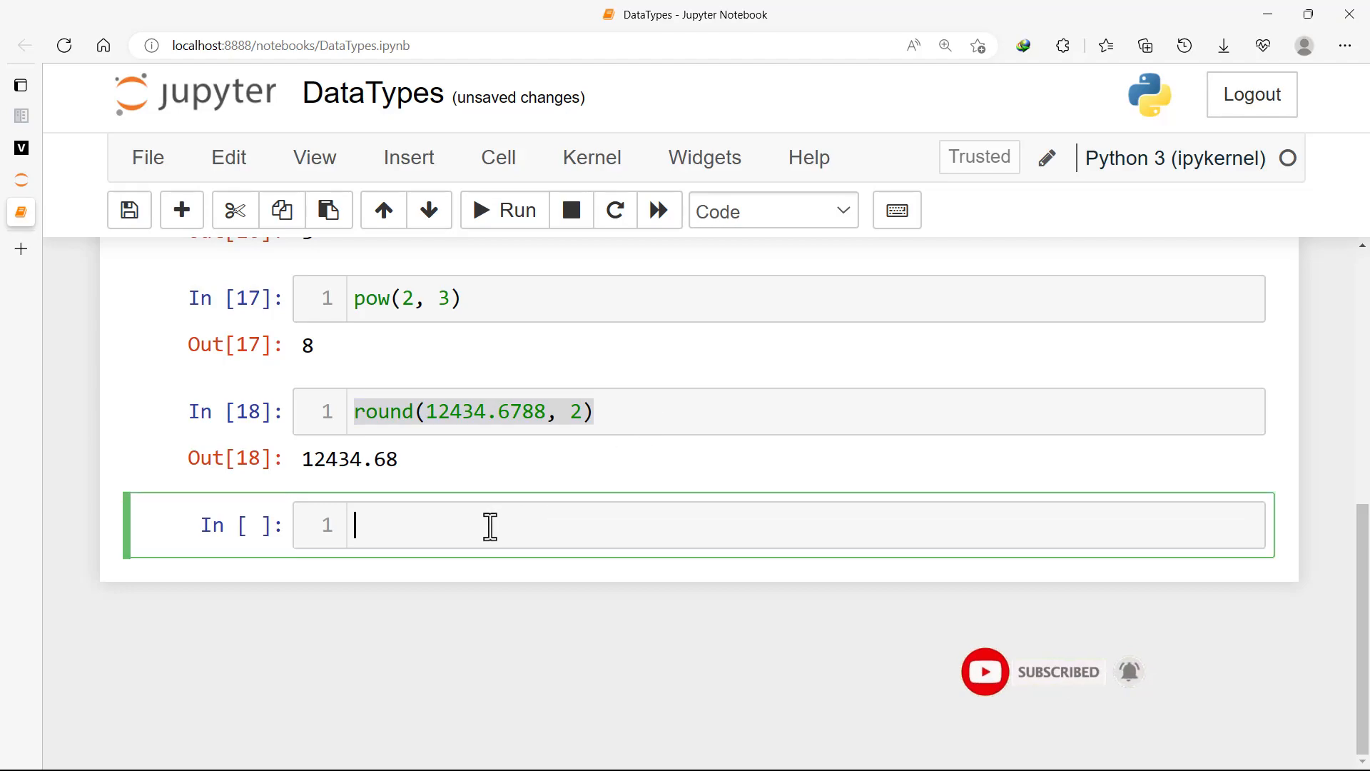
Run round(12434.6788) without a decimals argument, returning 12435
type("round(12434.6788, 2)")
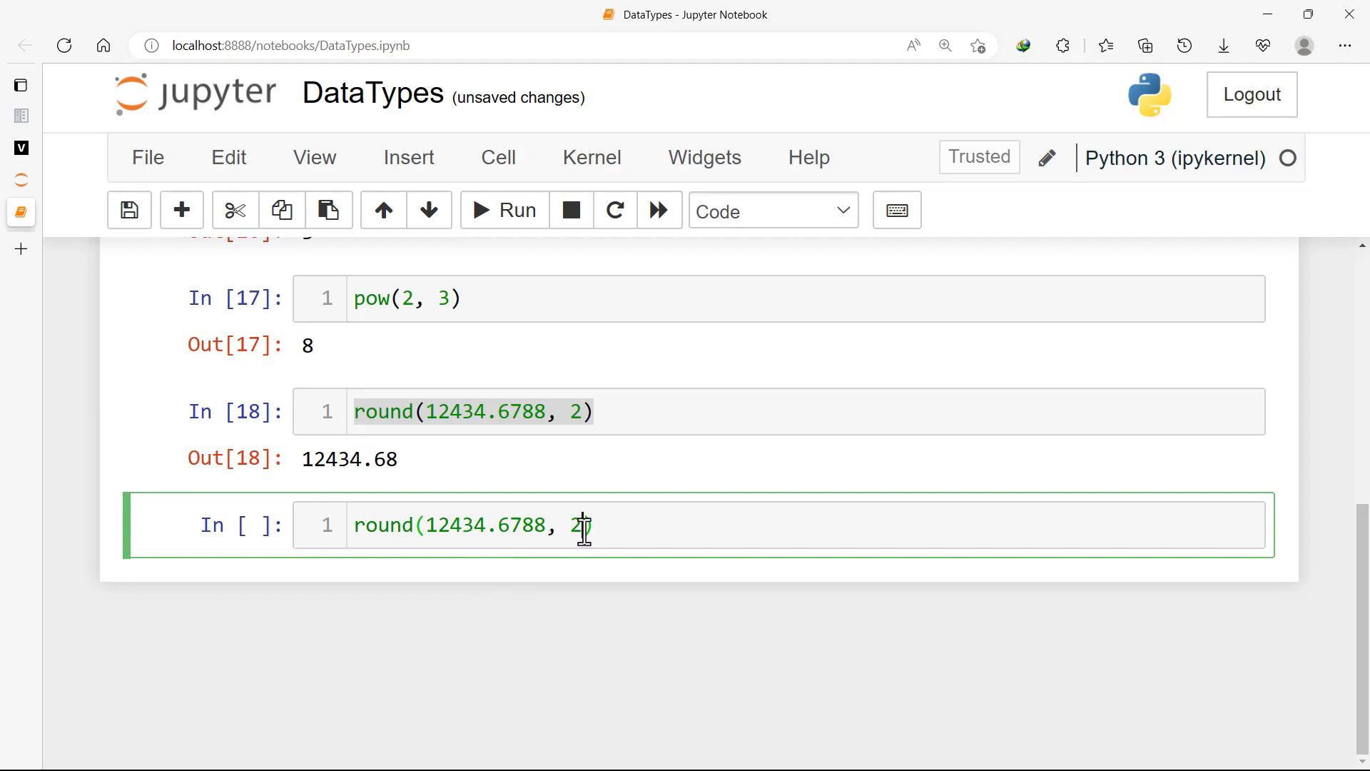
key("Backspace")
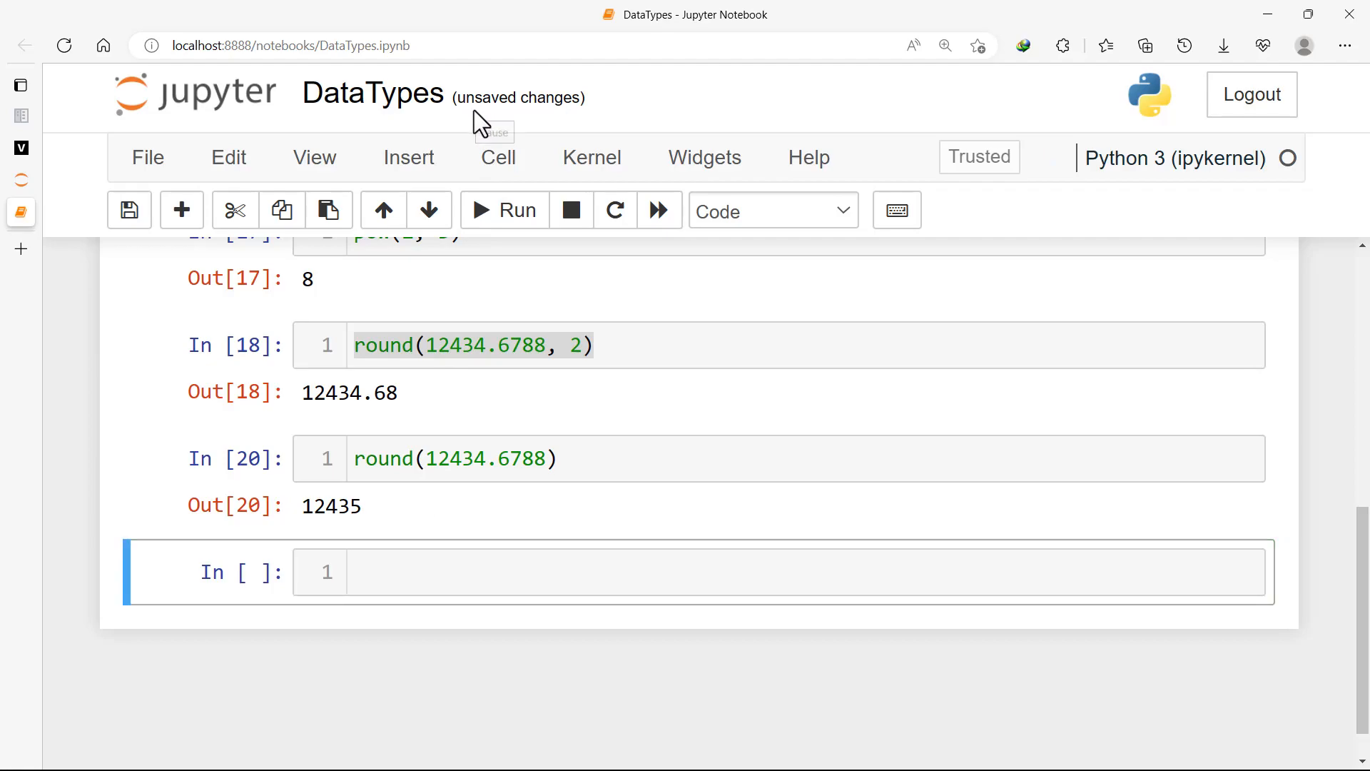
mouse_move(424, 563)
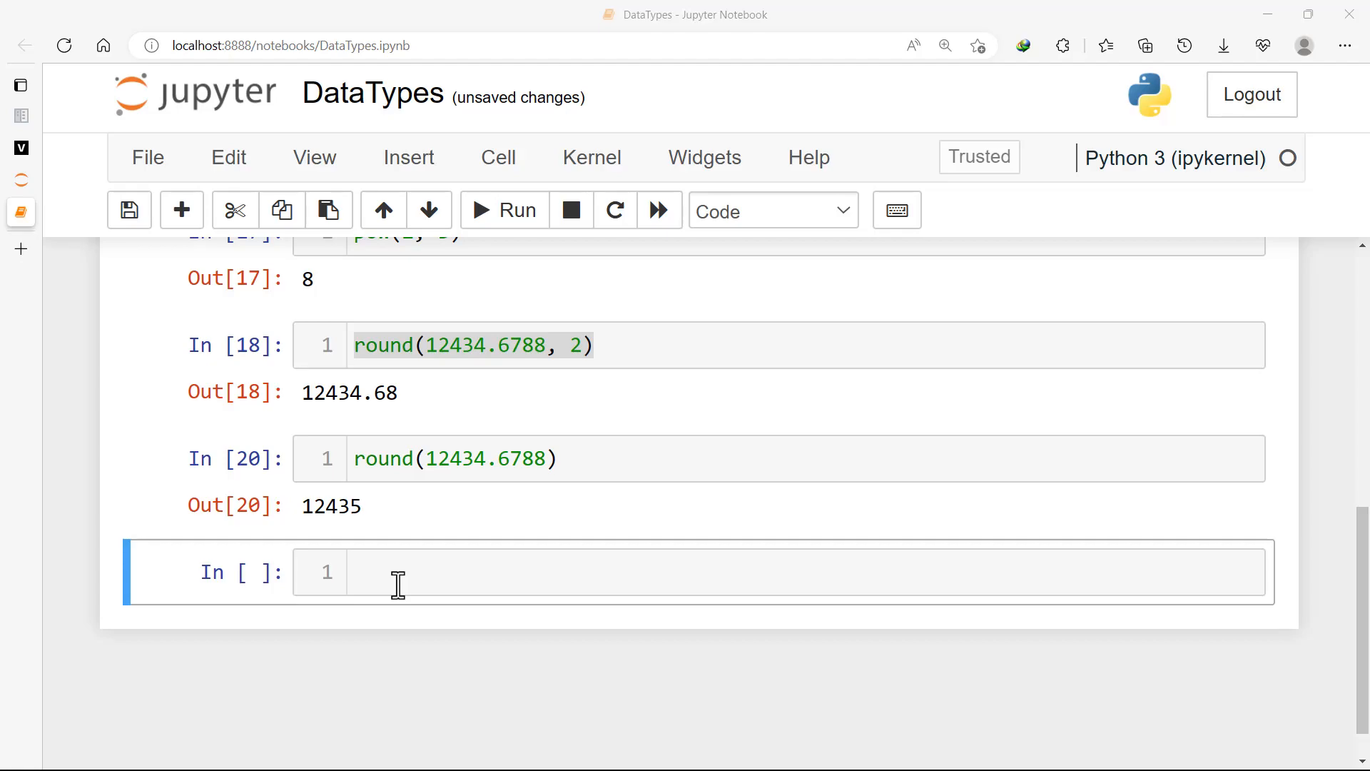
mouse_move(388, 563)
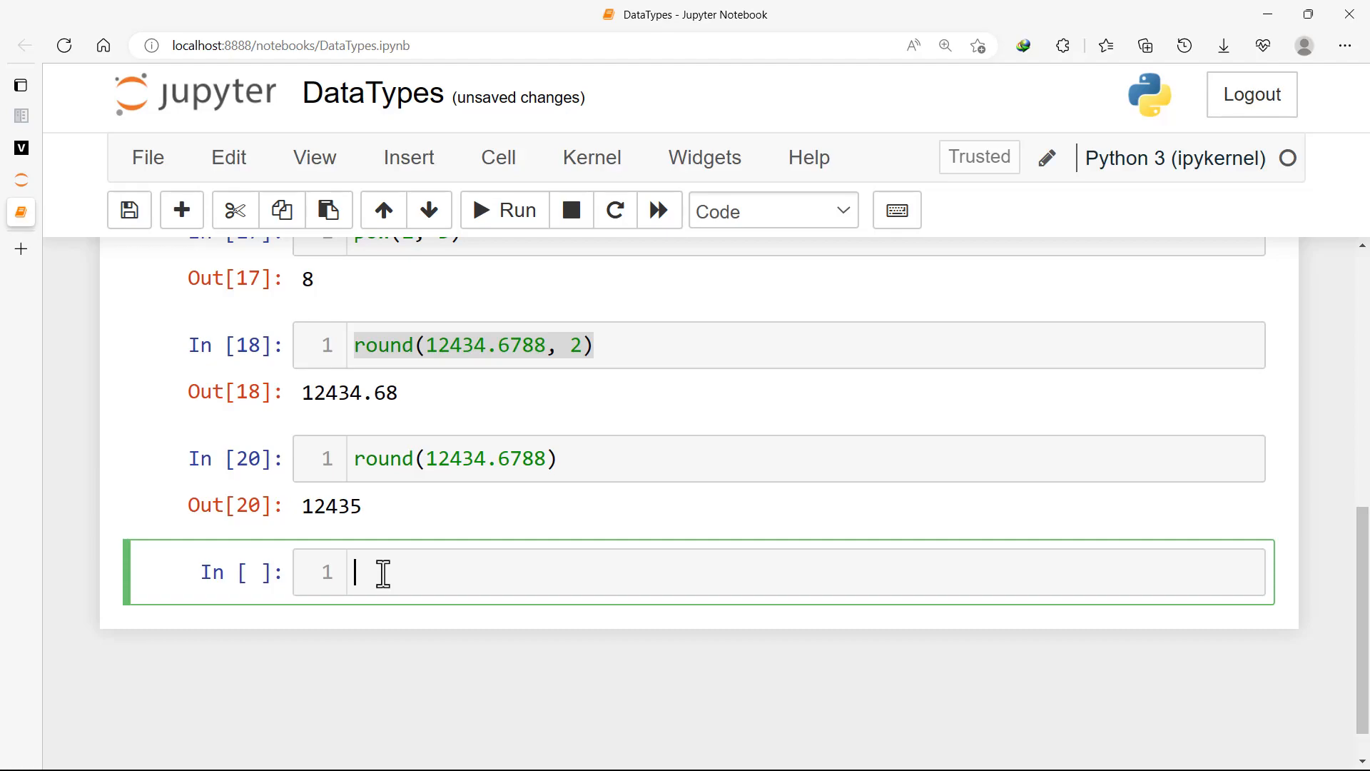
Run import math in the empty cell as In [21]
type("imp")
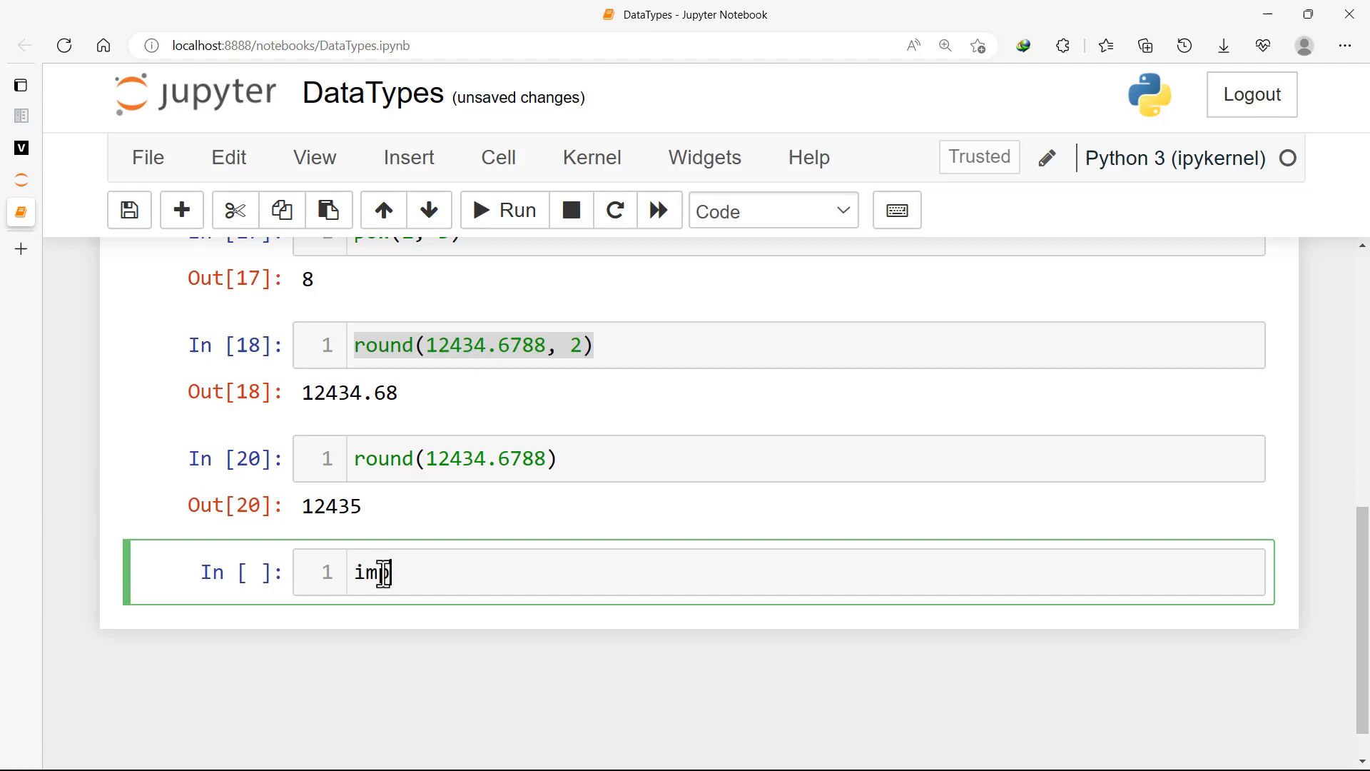
type("ort math")
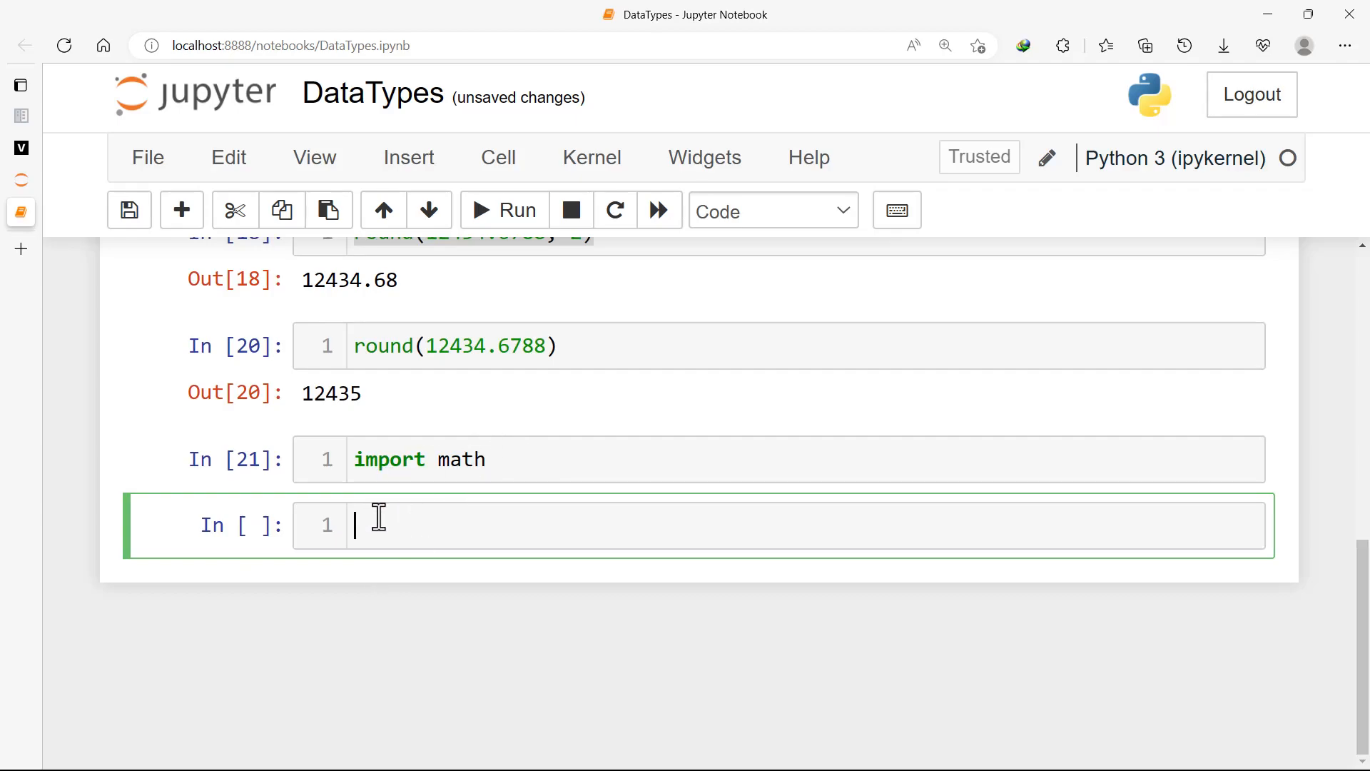
type("hell")
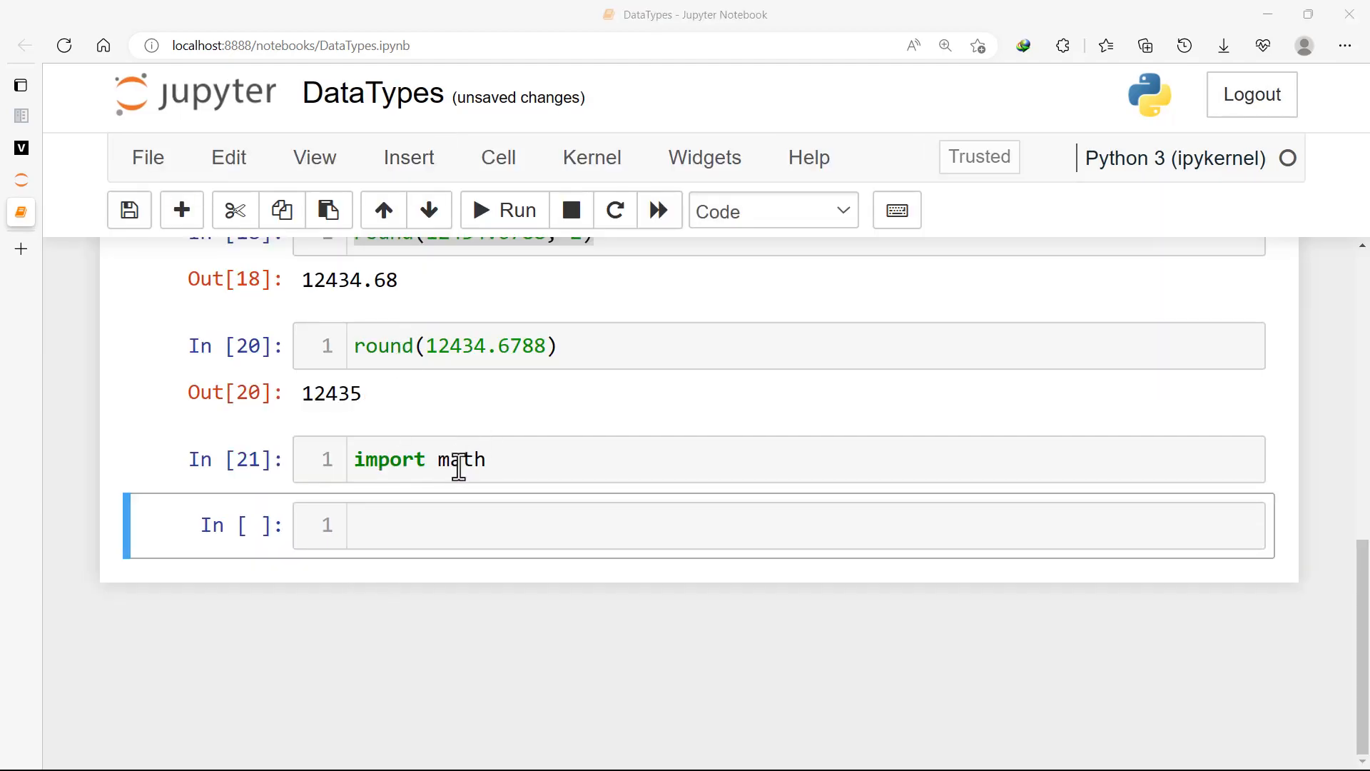
Run dir(math) as In [22] and scroll through the listed module names
type("dir")
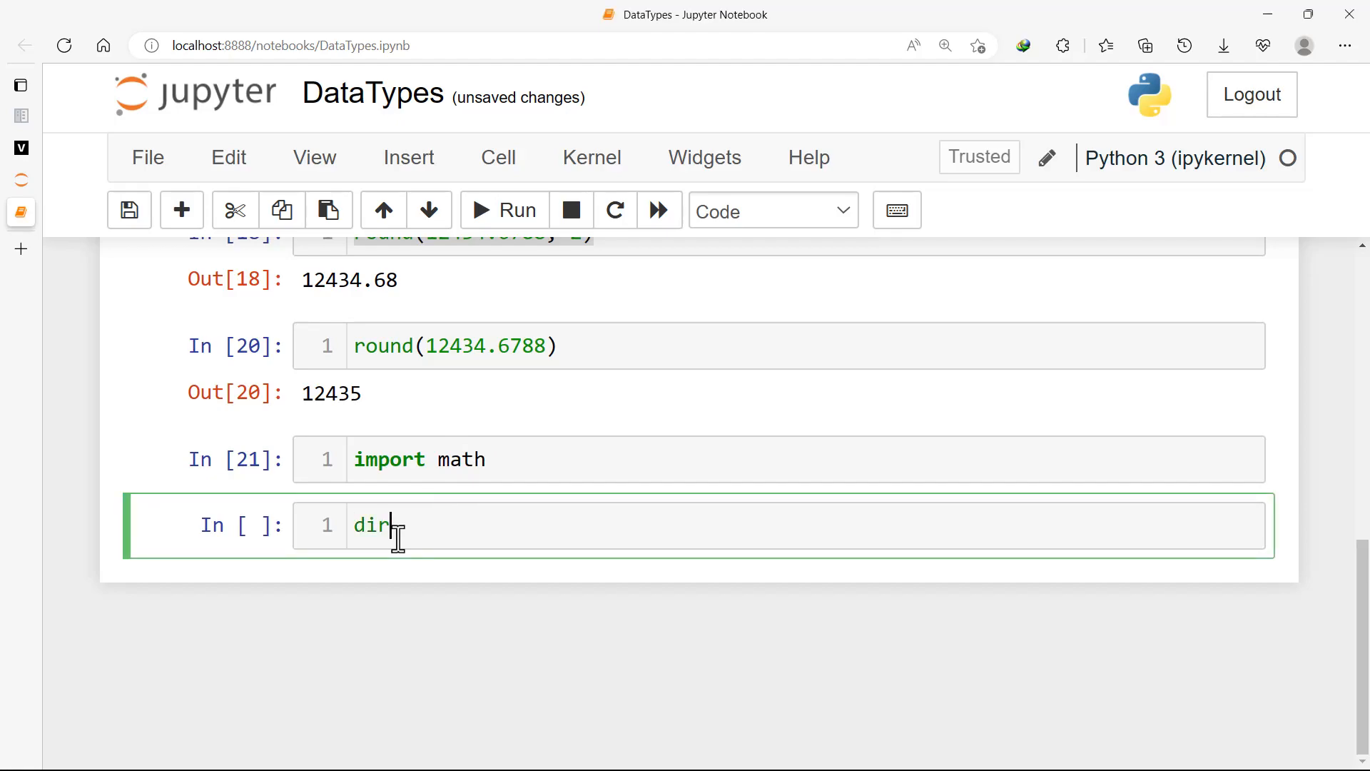
type("(mat")
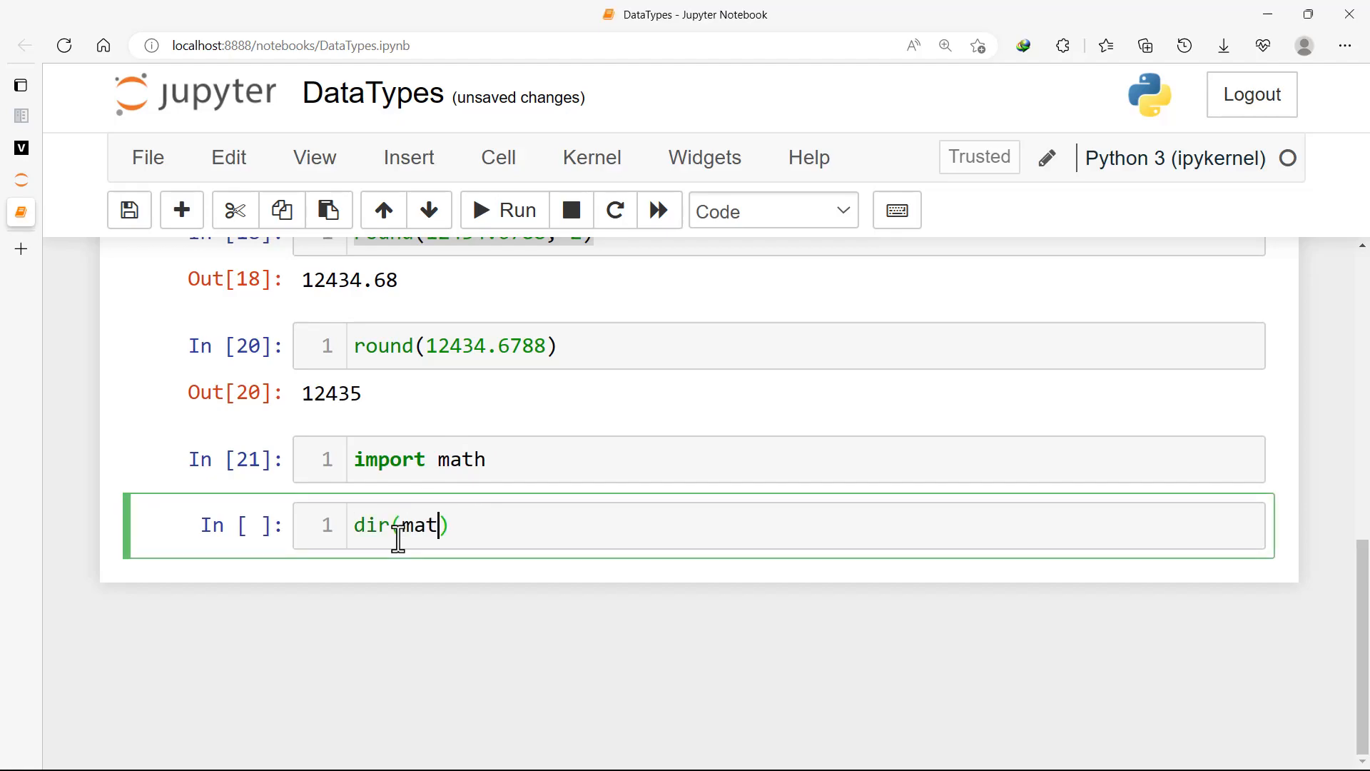
type("h")
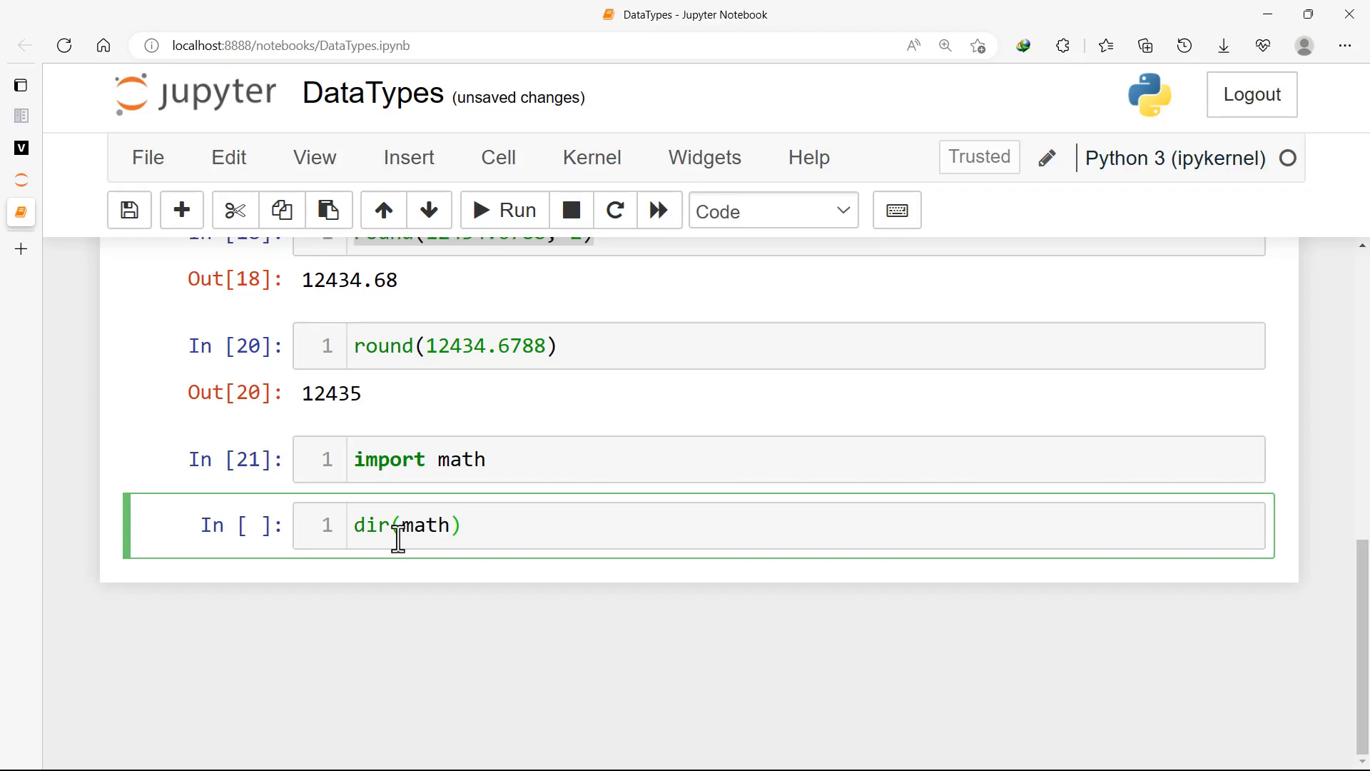
left_click(504, 209)
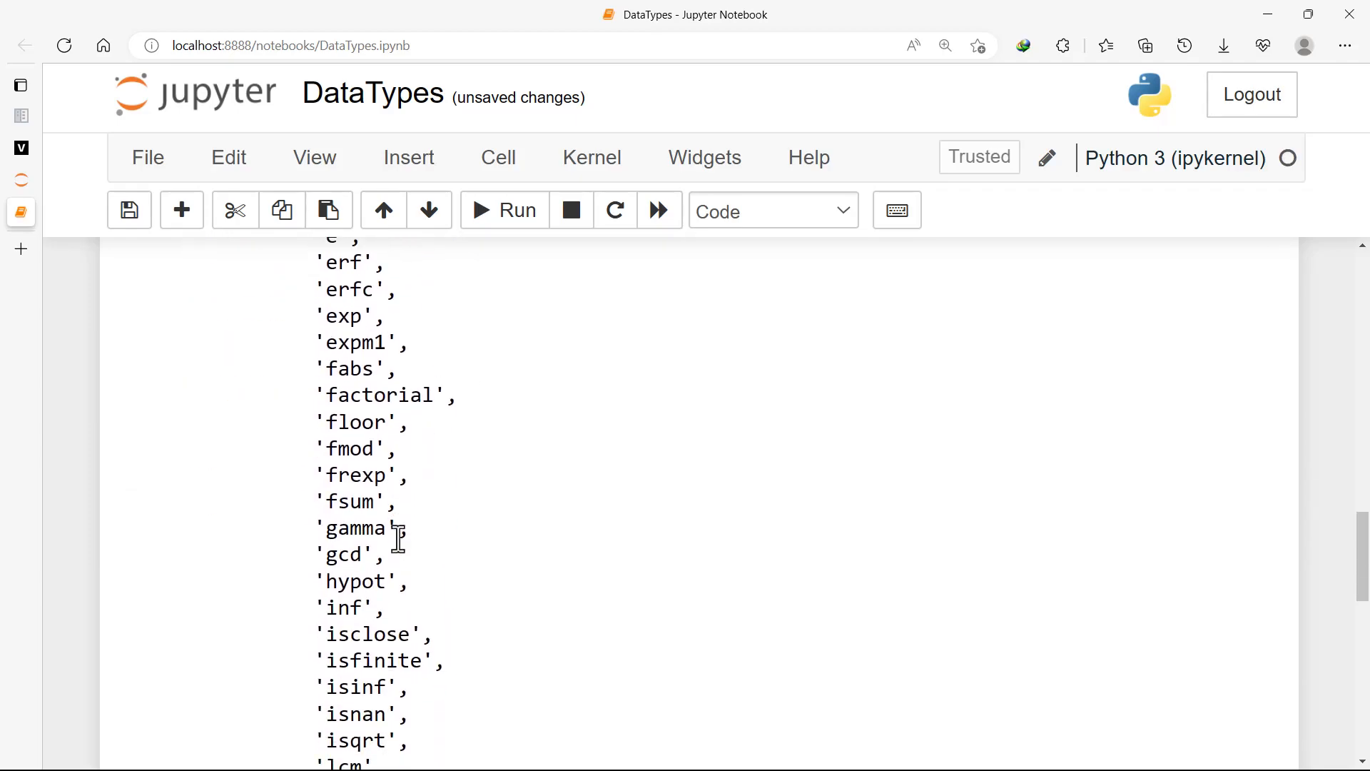
scroll("down", 3)
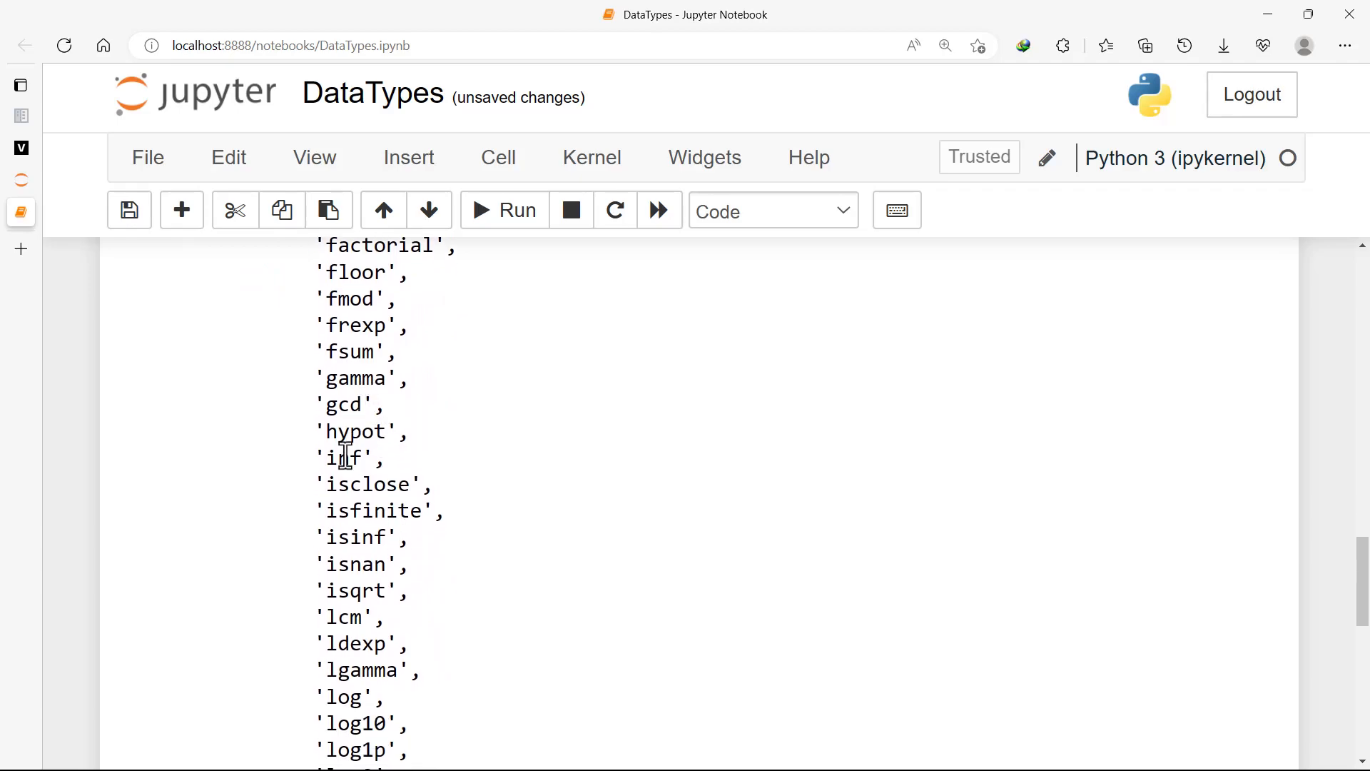
scroll("up", 3)
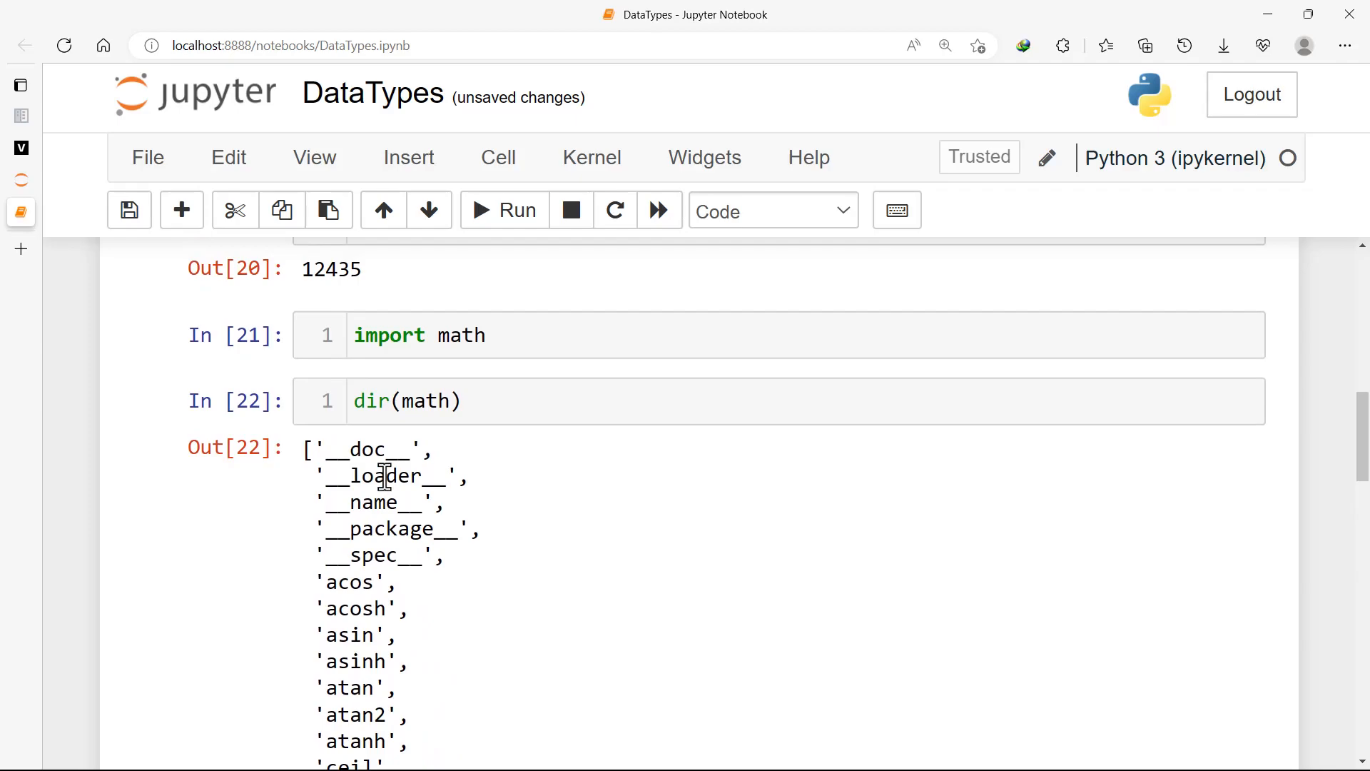
scroll("down", 3)
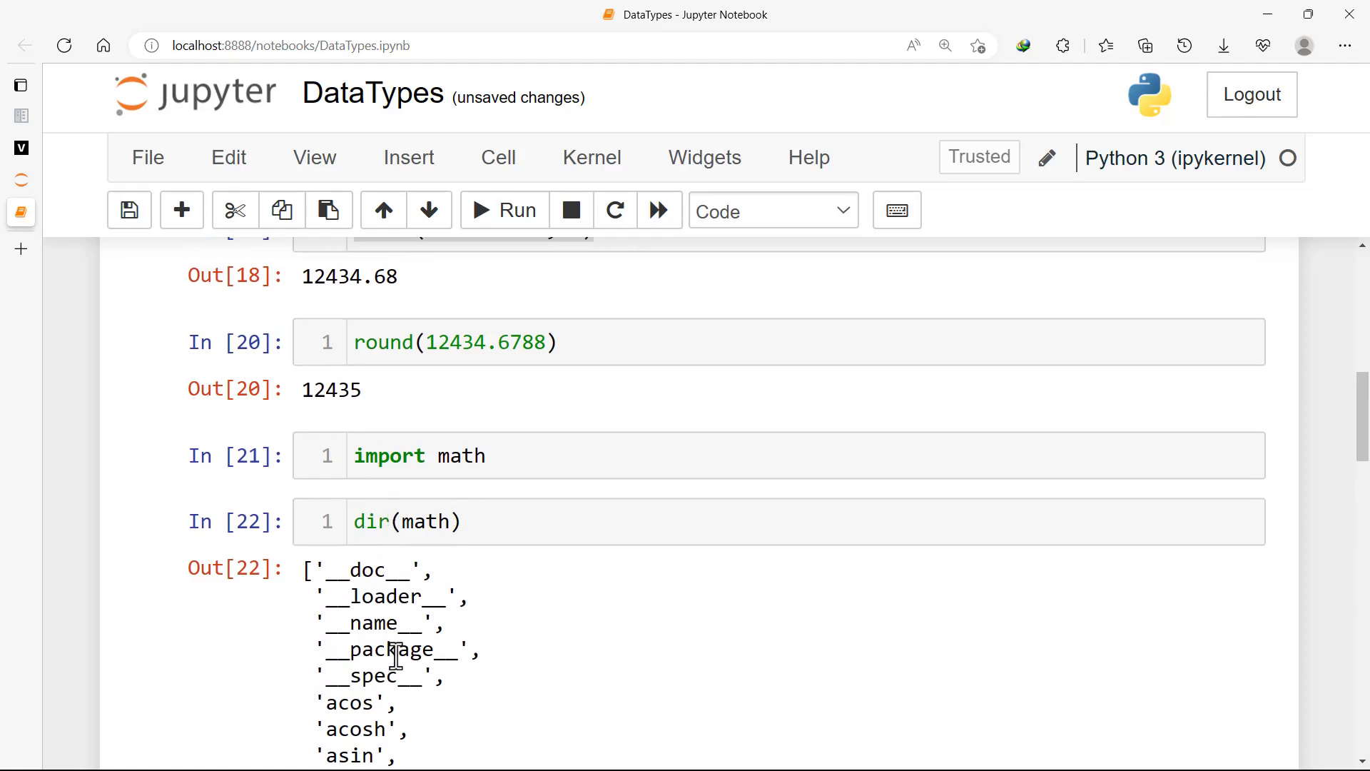
left_click(391, 521)
type("hel")
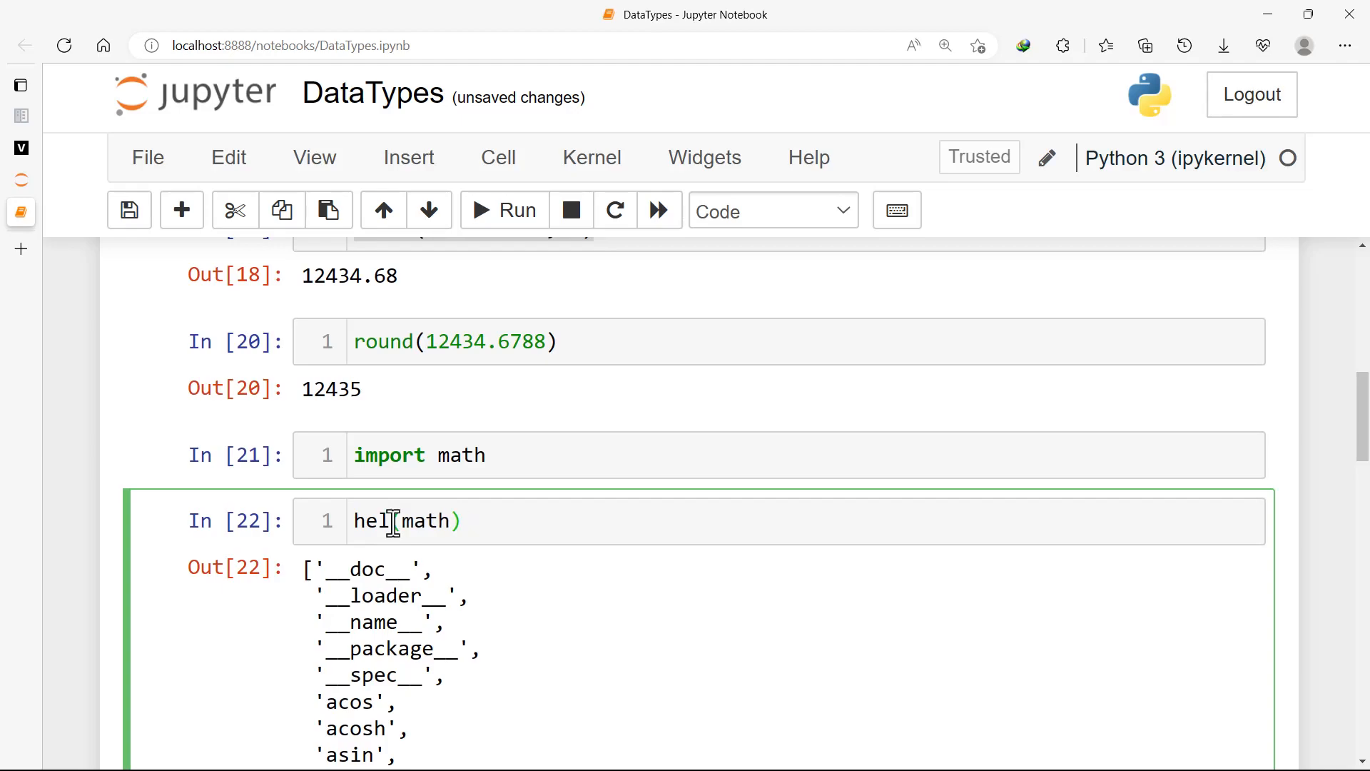
left_click(504, 211)
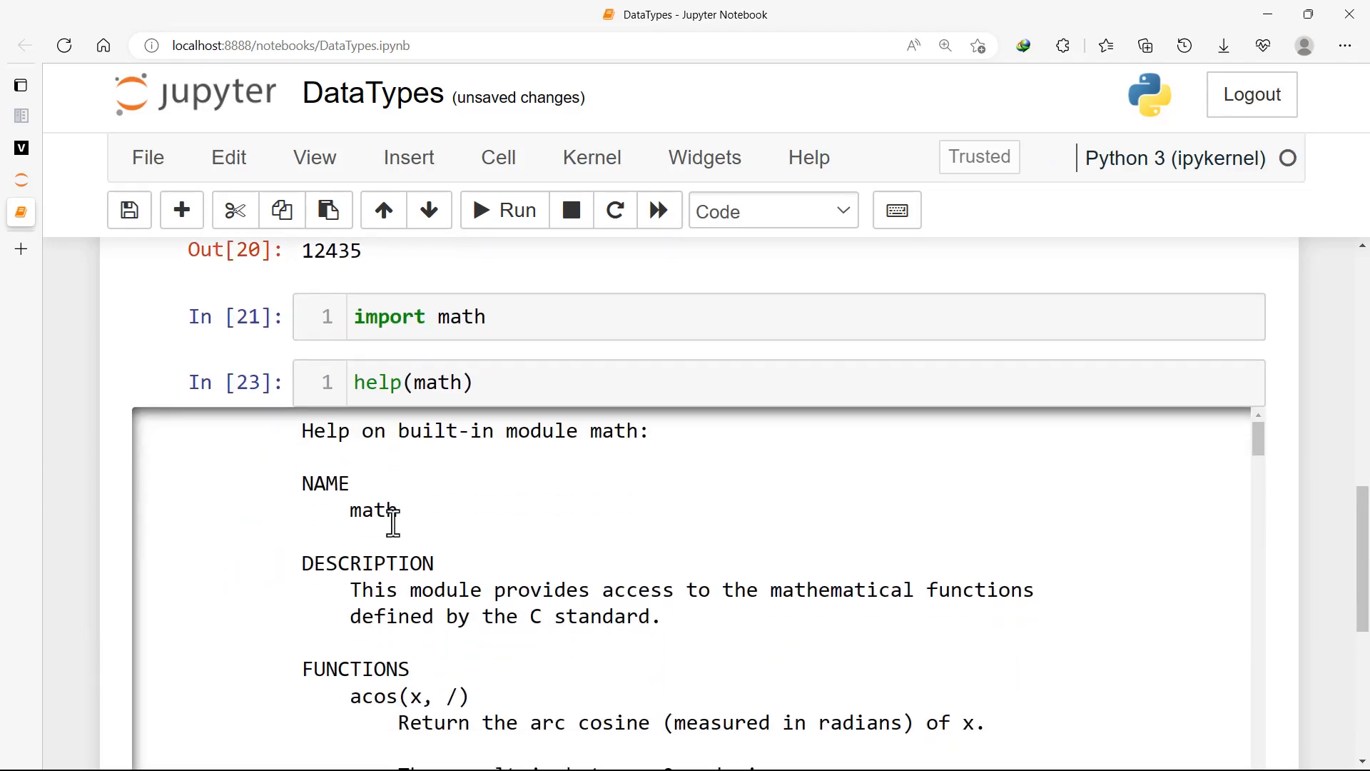
scroll("down", 3)
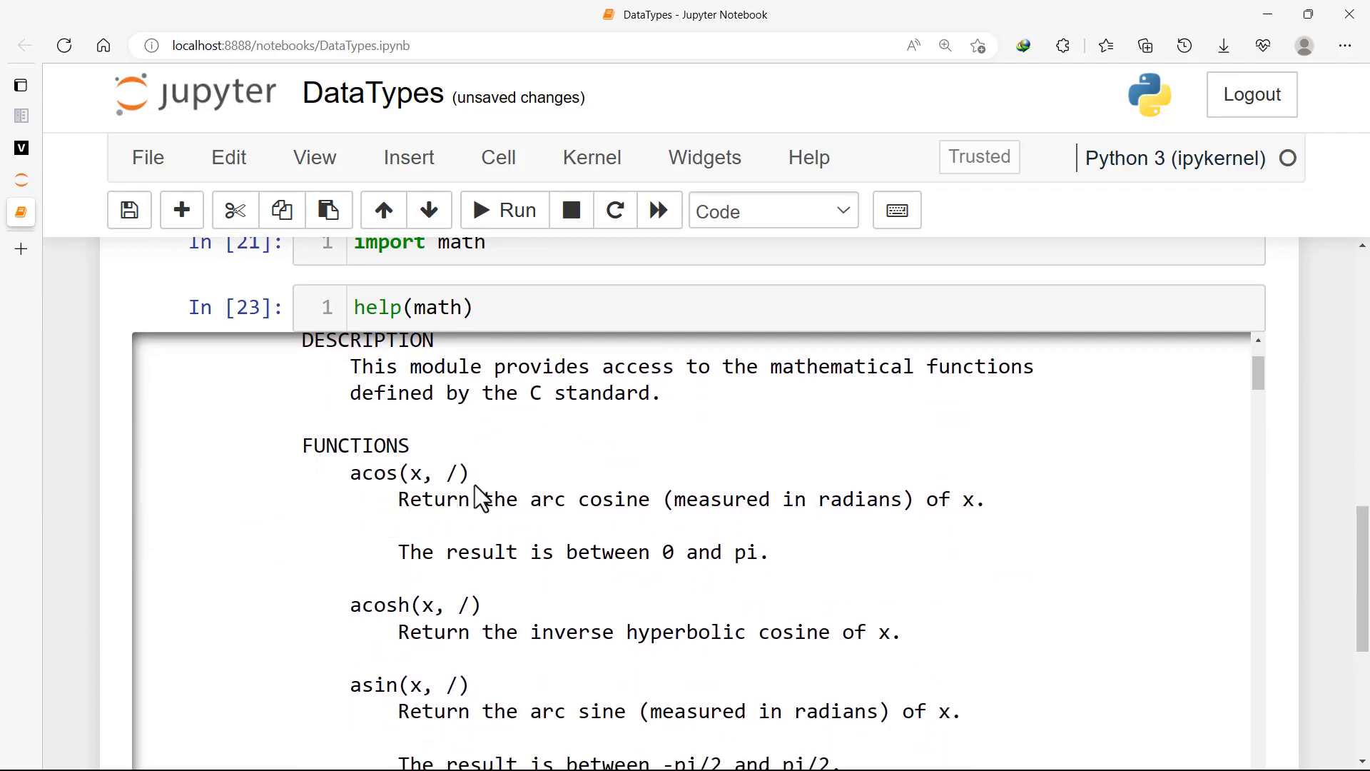
scroll("down", 3)
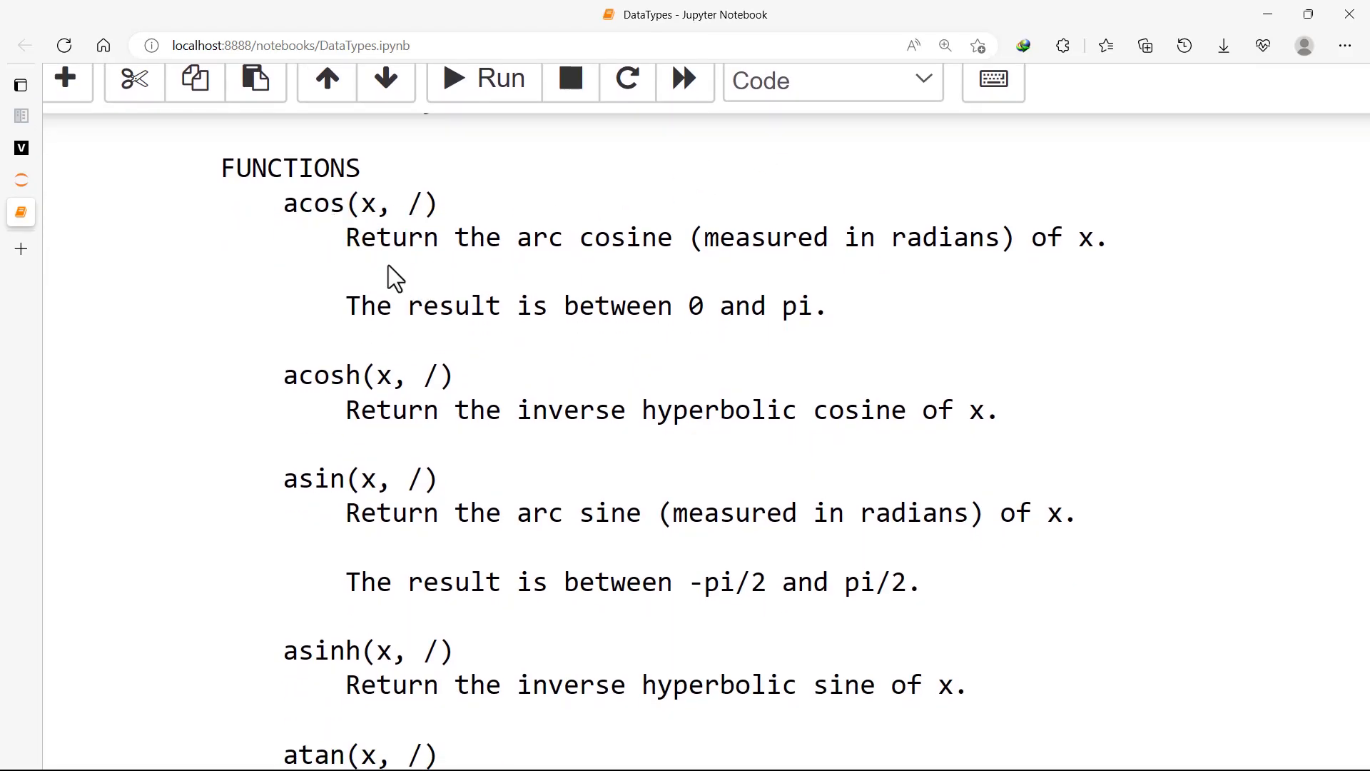
scroll("down", 3)
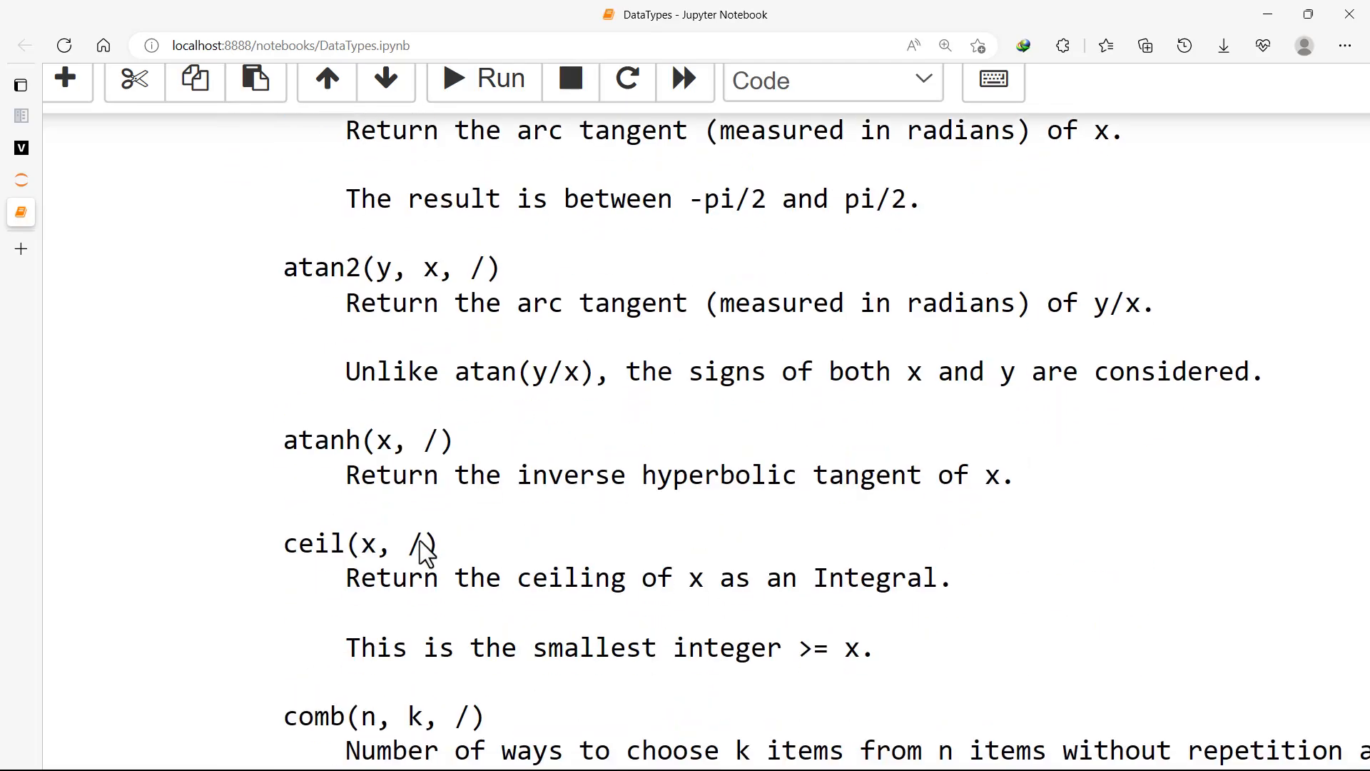
scroll("down", 3)
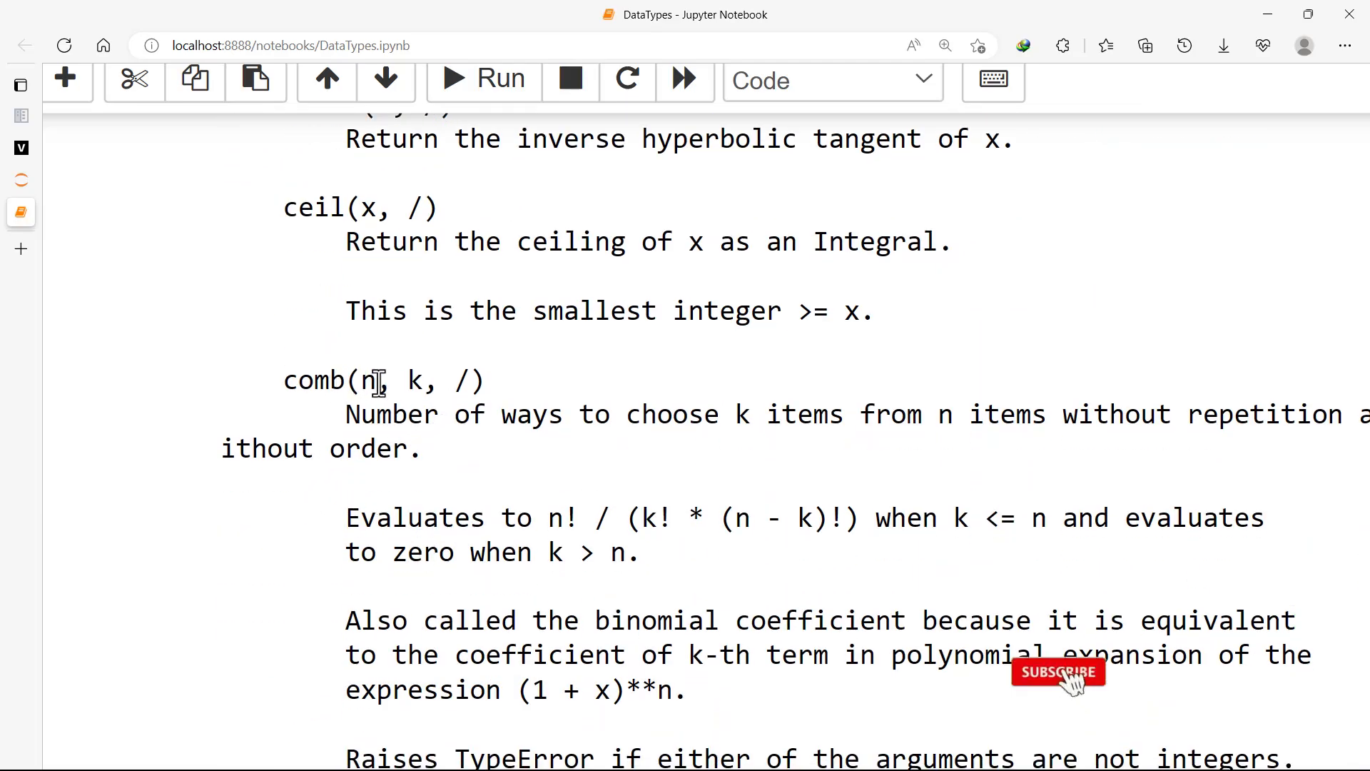
scroll("down", 3)
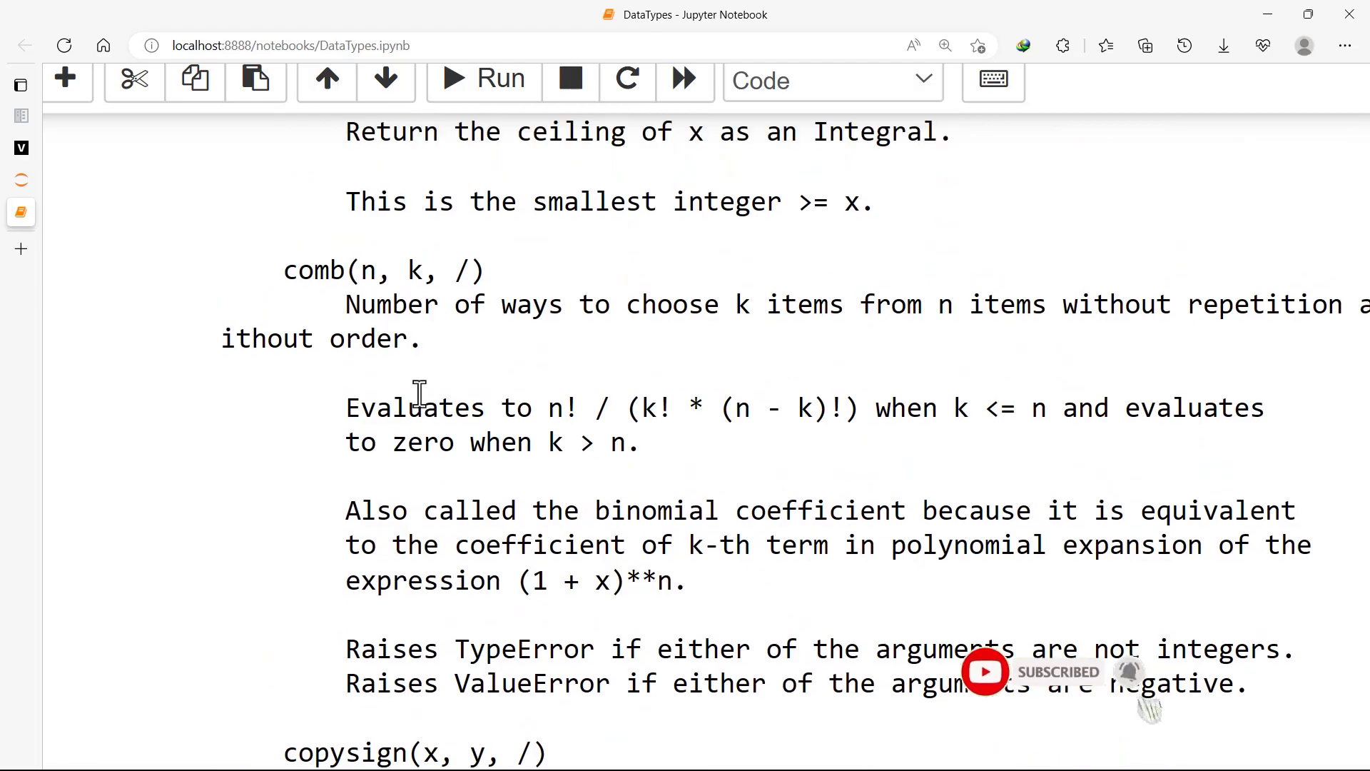
scroll("up", 3)
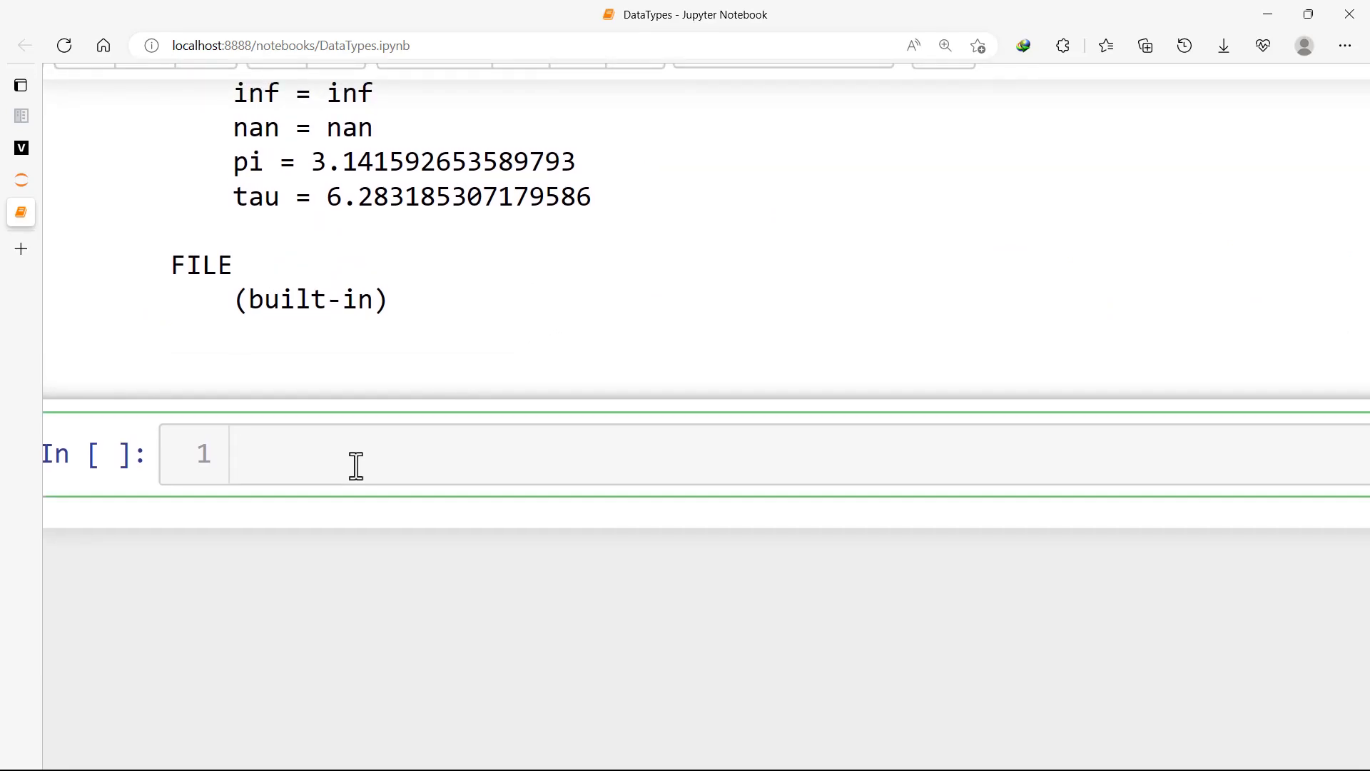
Run math.comb(6, 2) as In [24], returning 15
type("math")
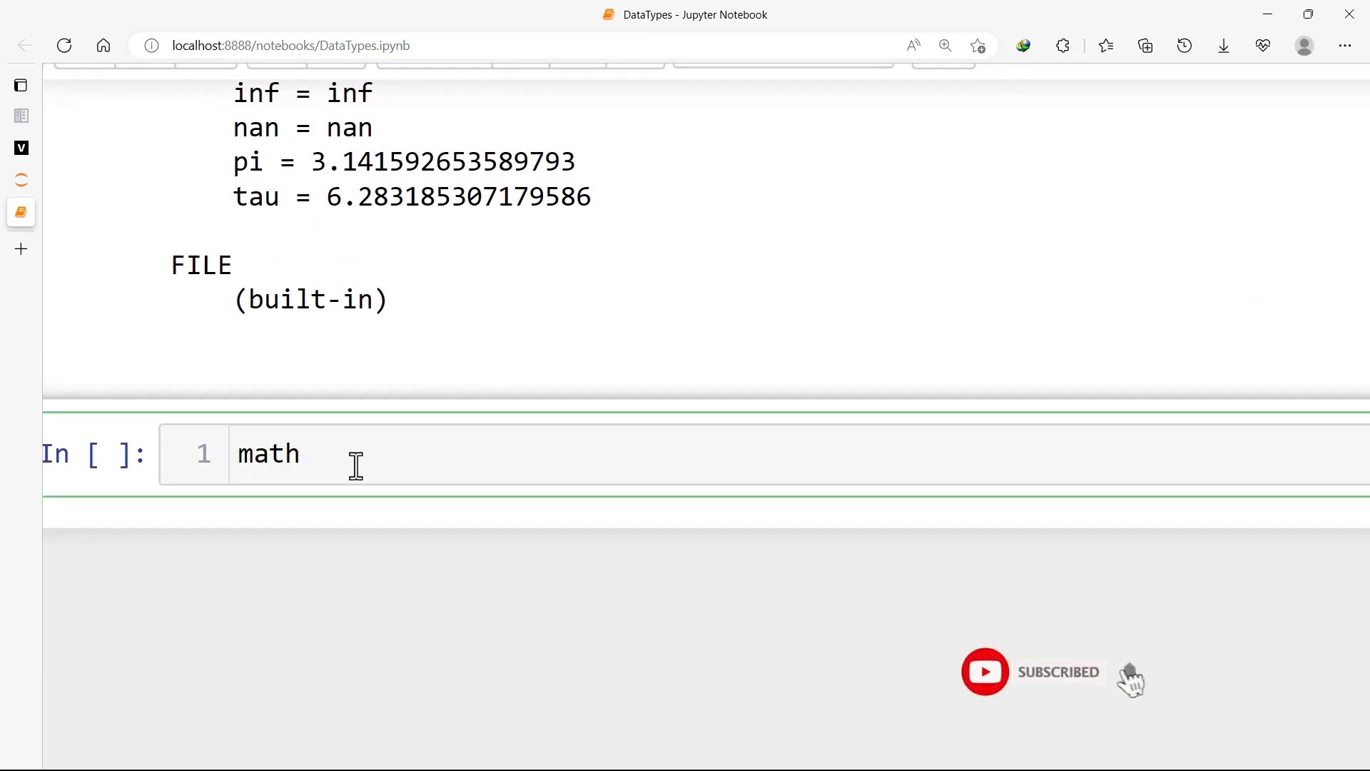
type(".com")
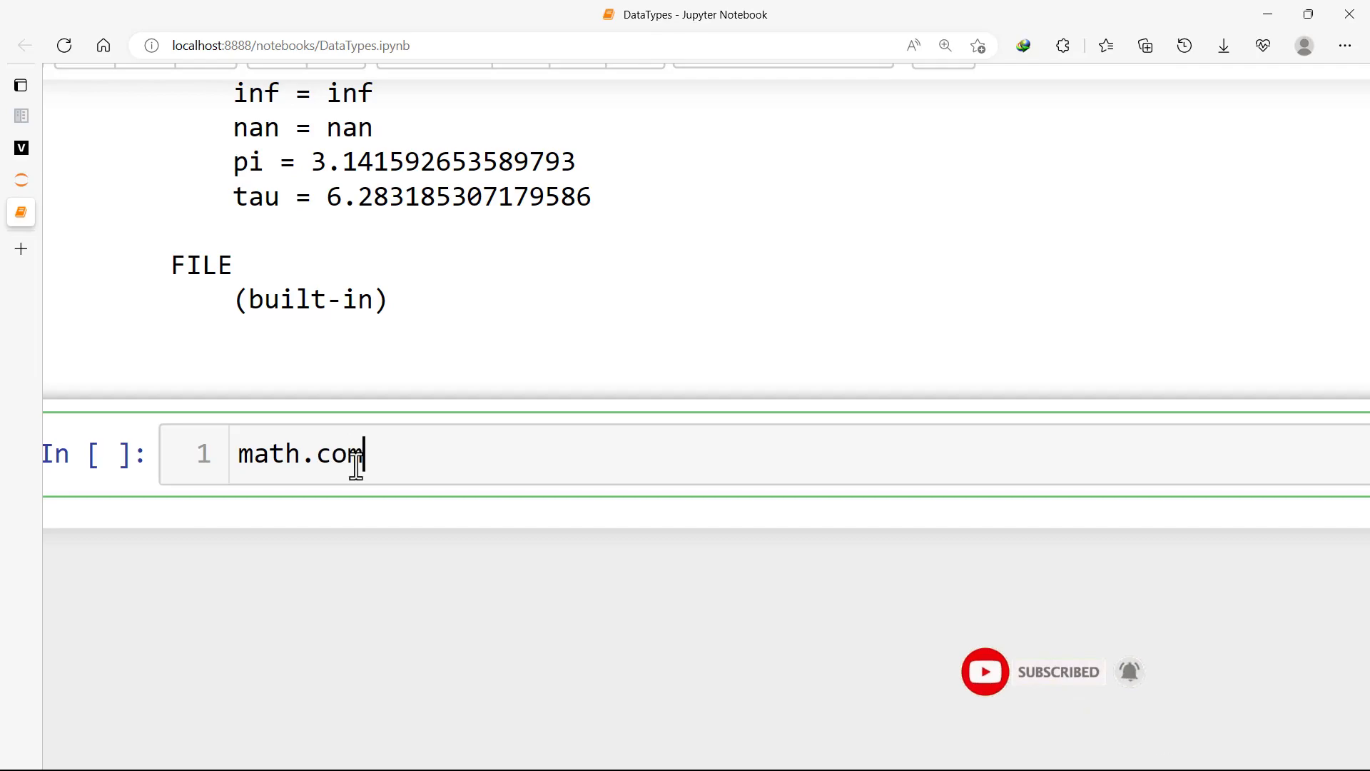
type("b")
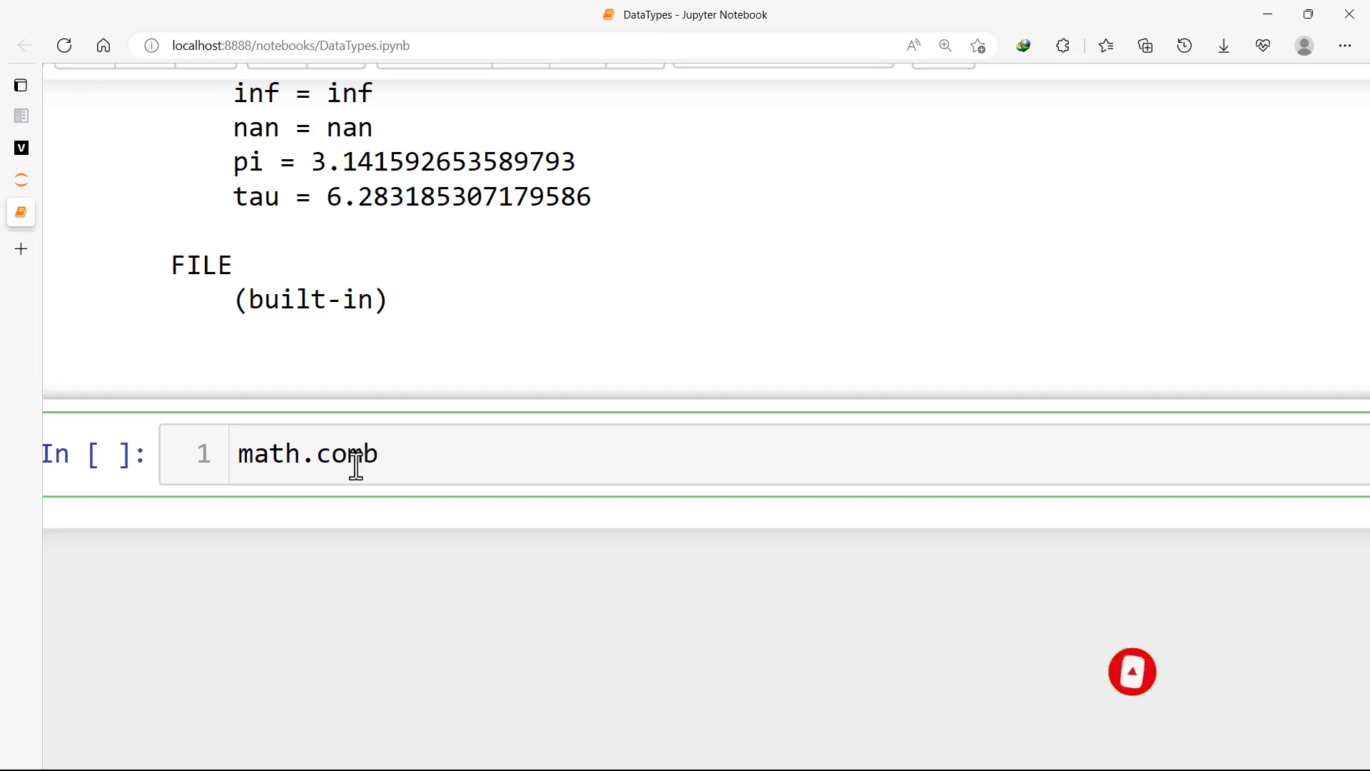
type("(6)")
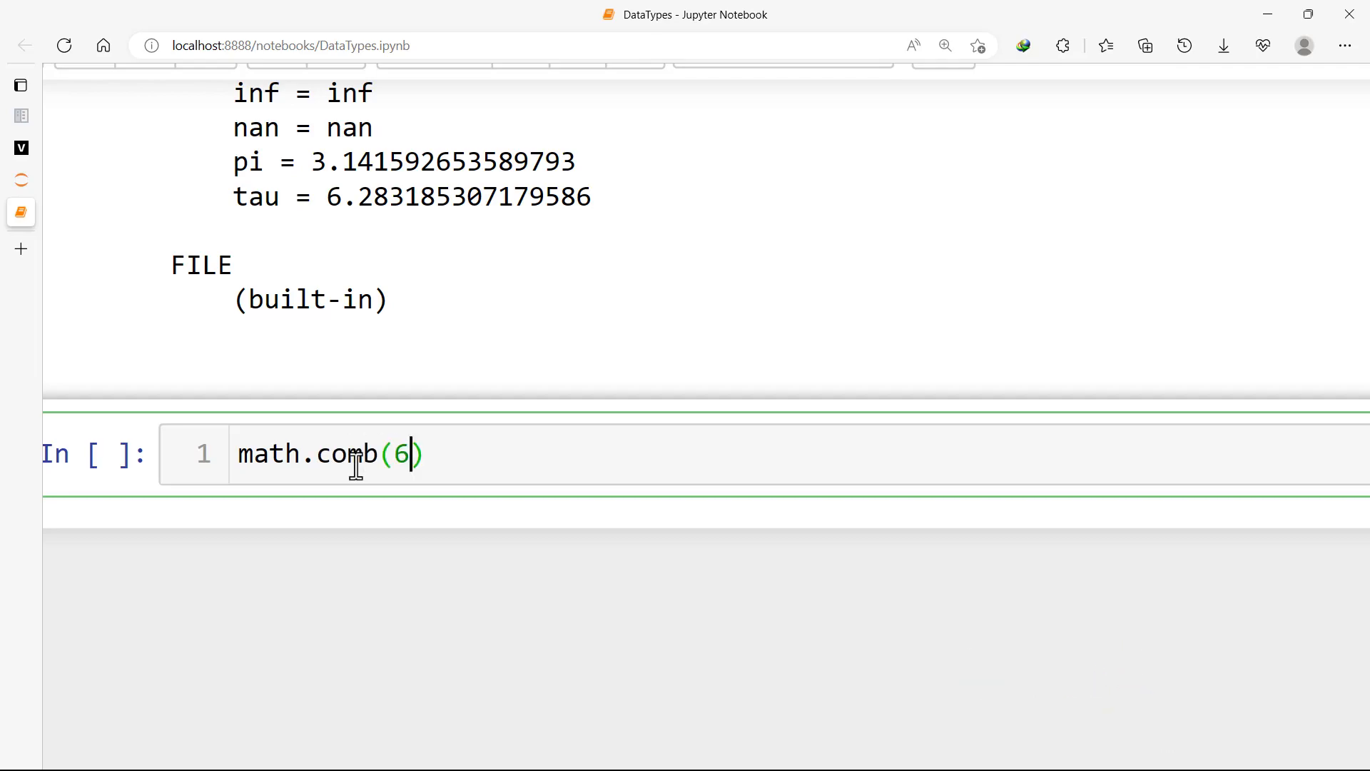
type(", 2")
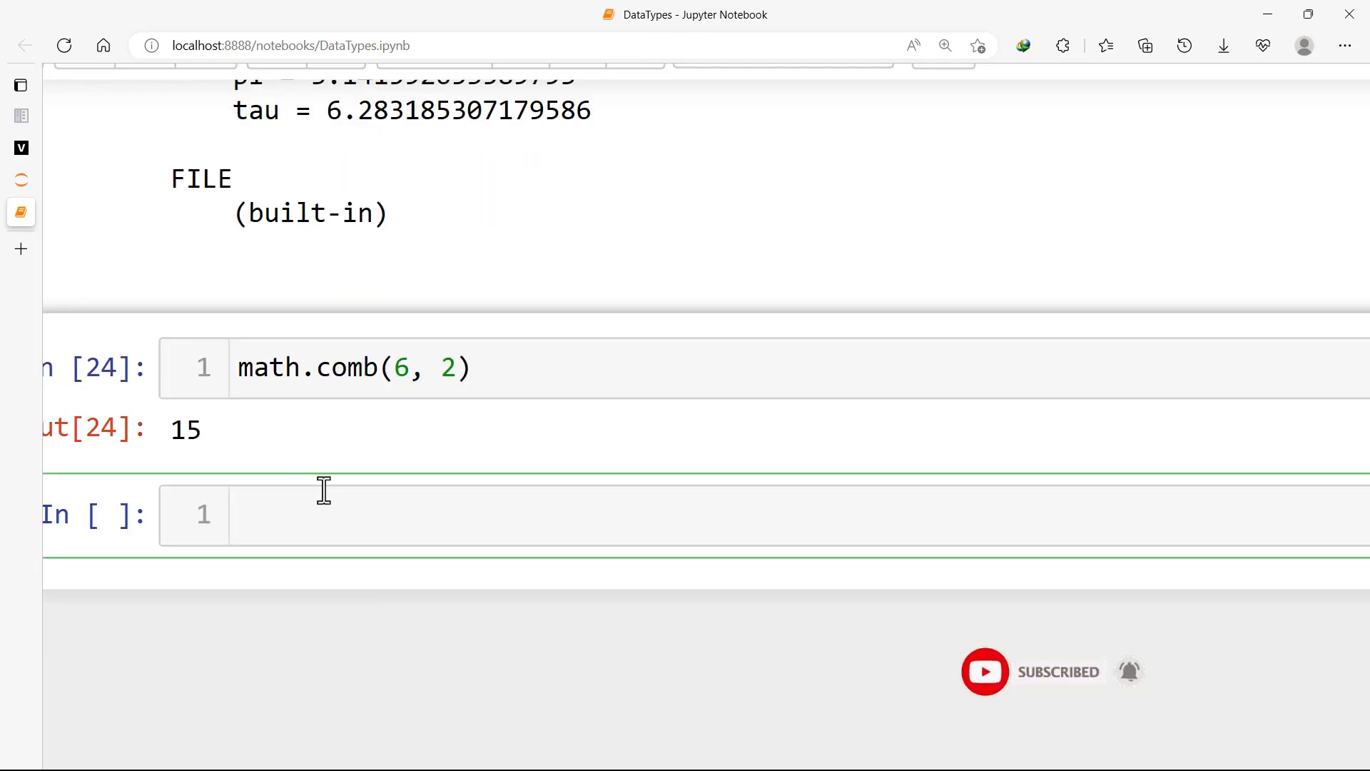
scroll("up", 3)
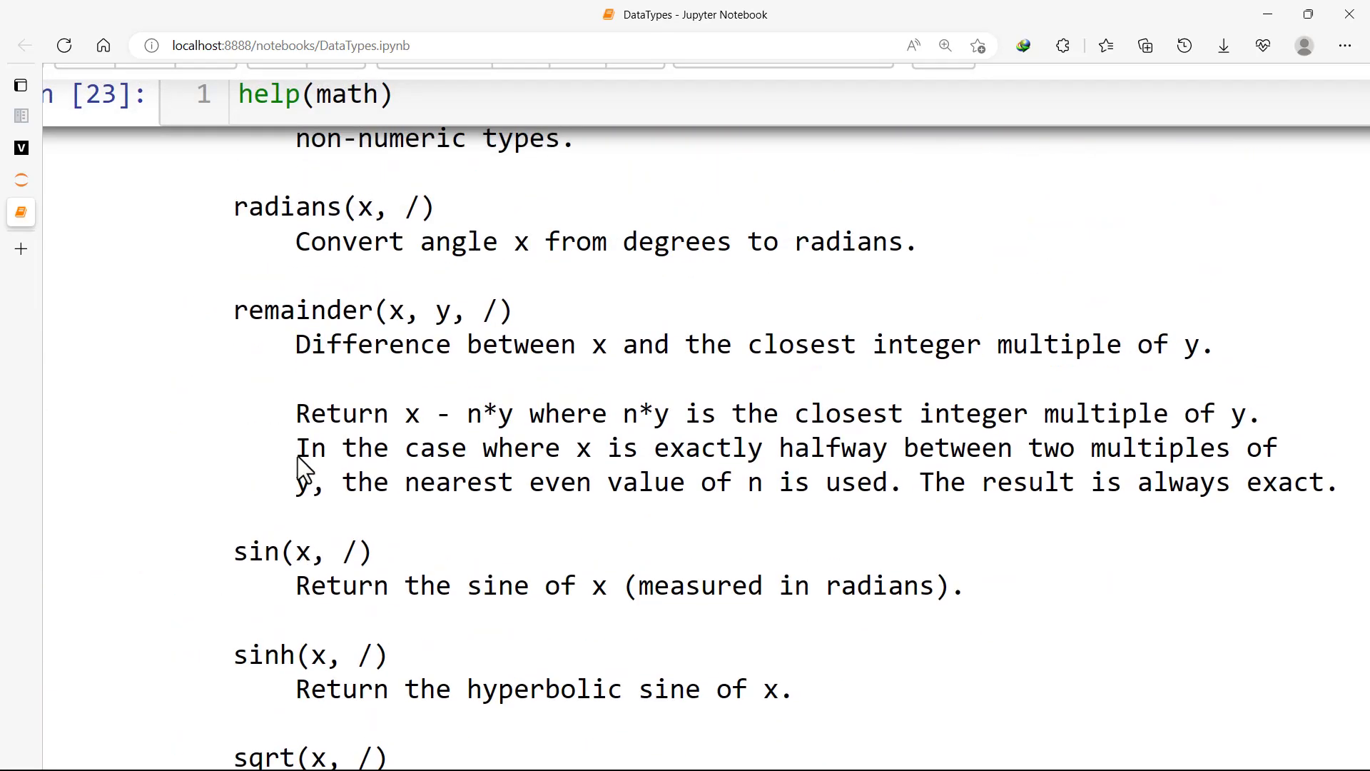
scroll("down", 3)
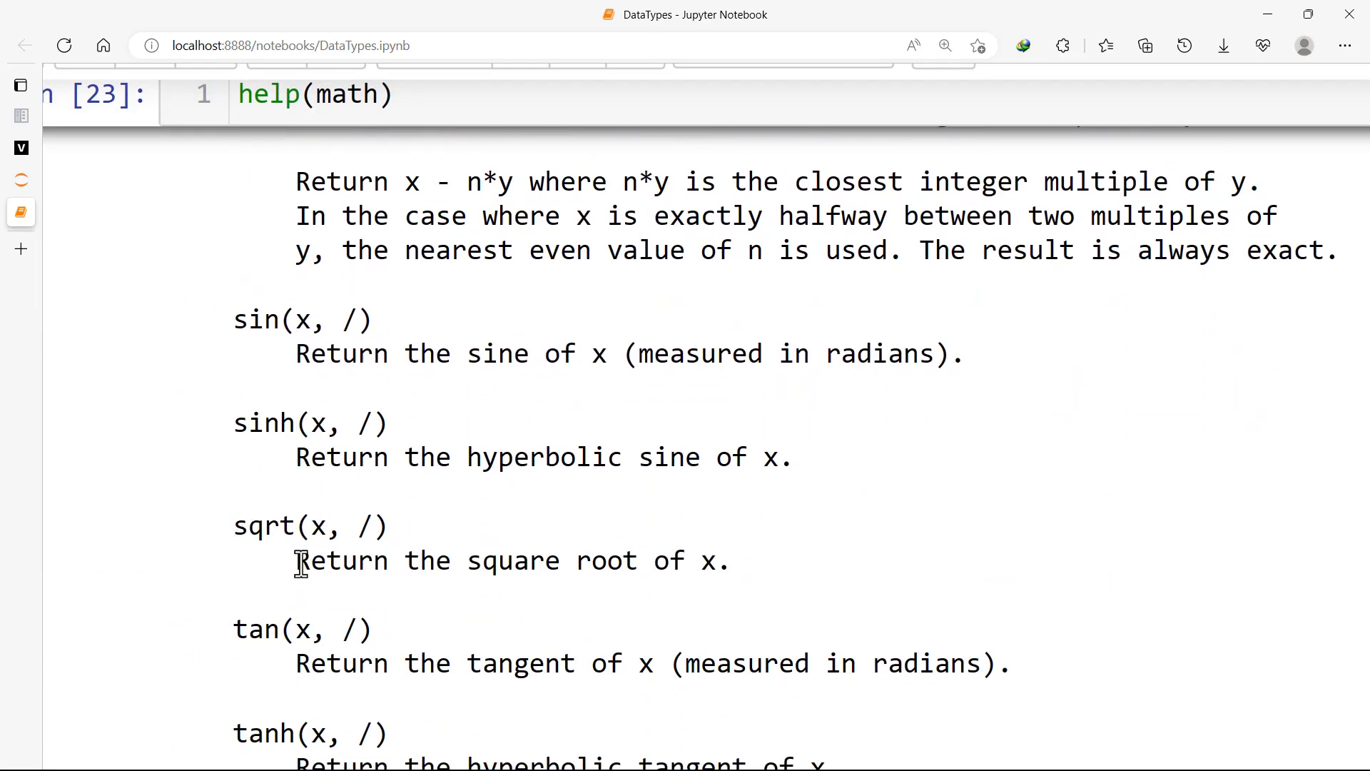
scroll("down", 3)
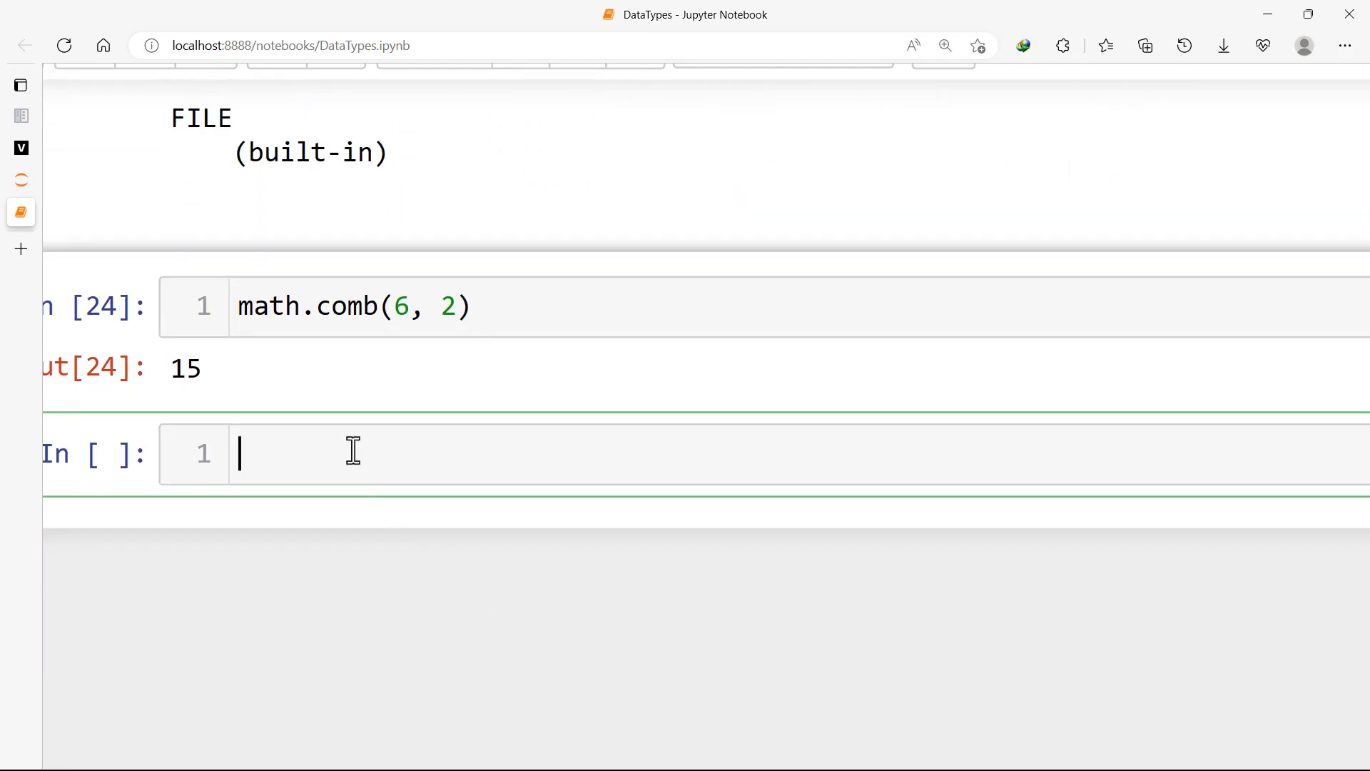
Run math.sqrt(25) as In [25] below the comb result
type("math.")
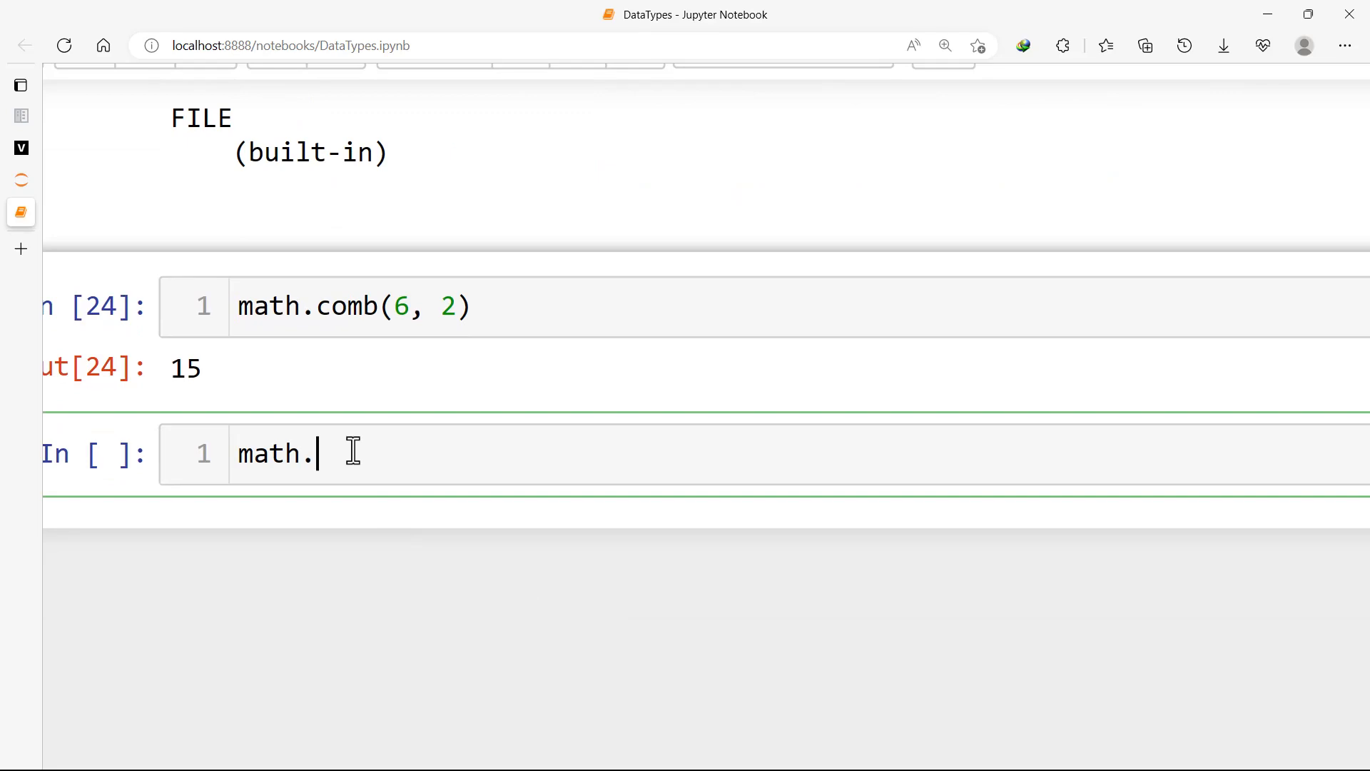
type("sq")
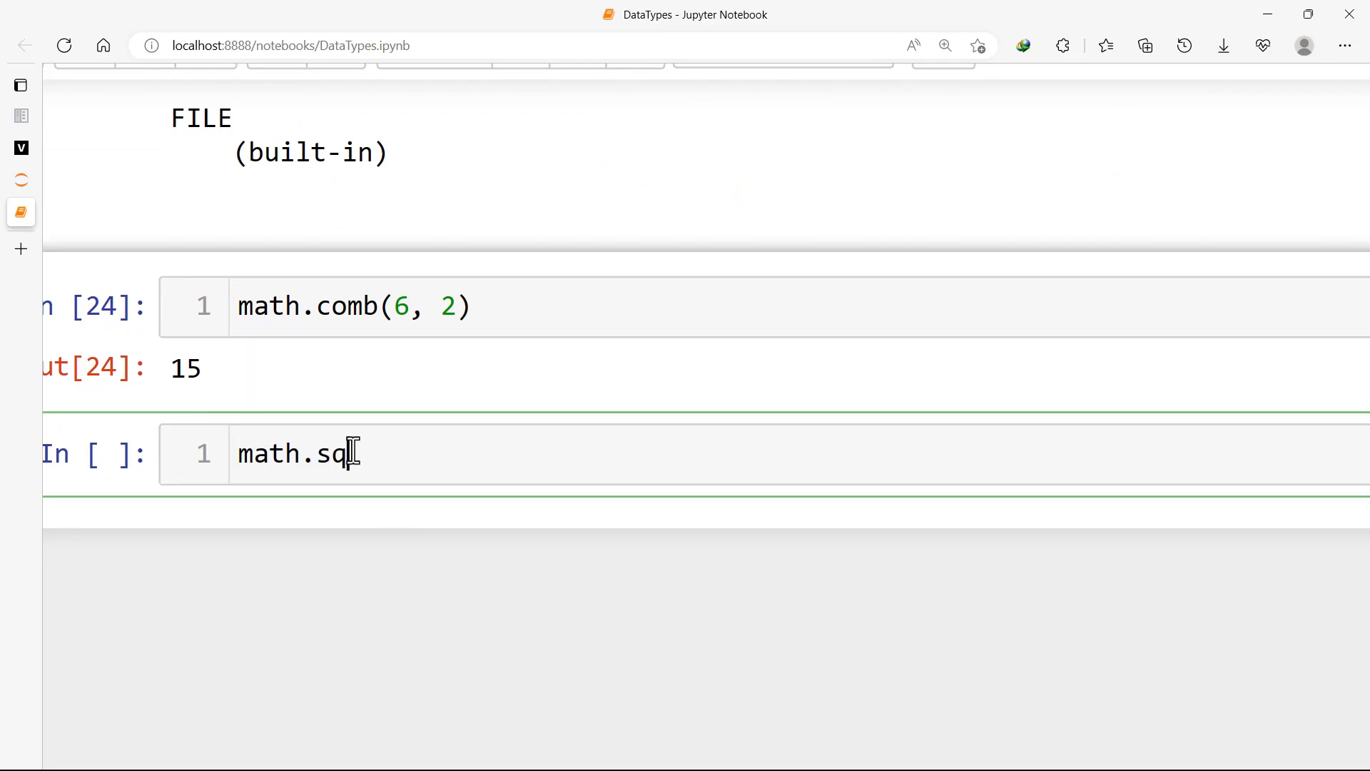
type("rt()")
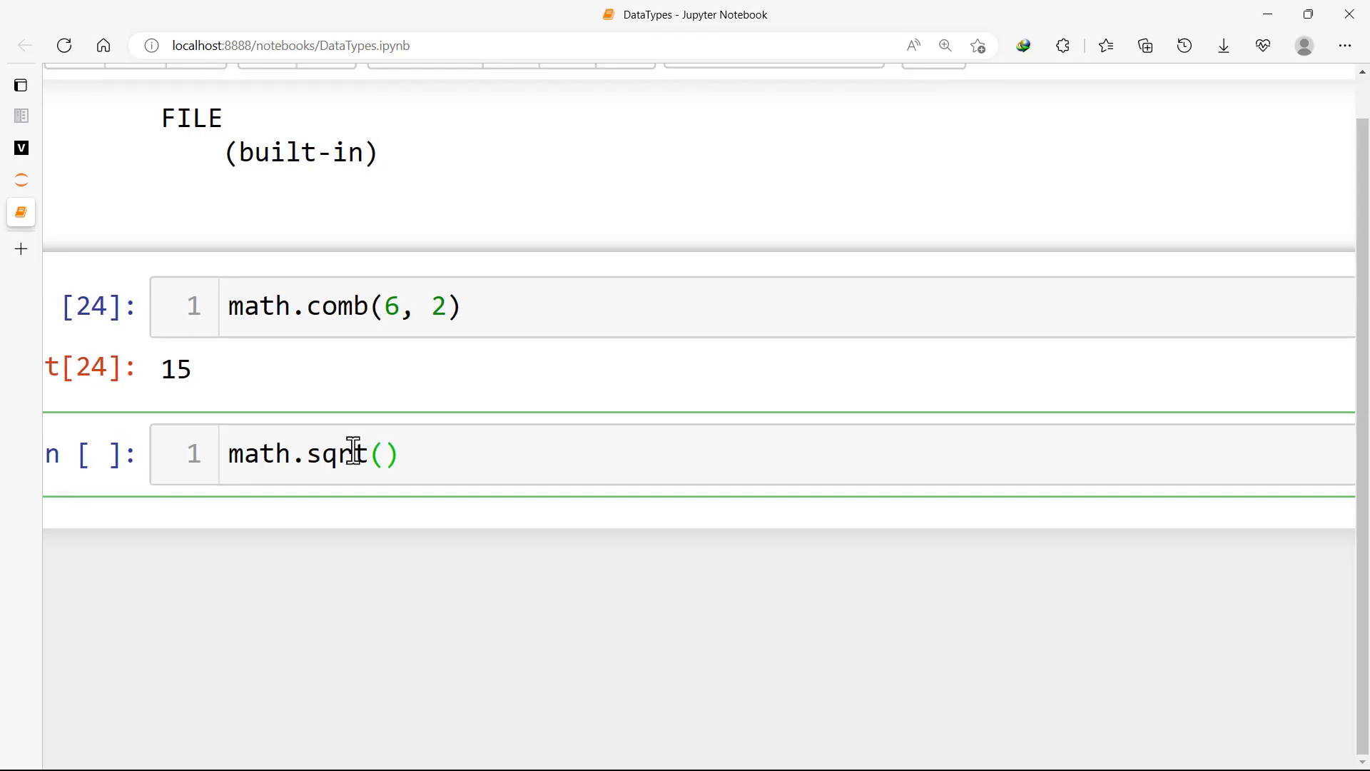
type("25")
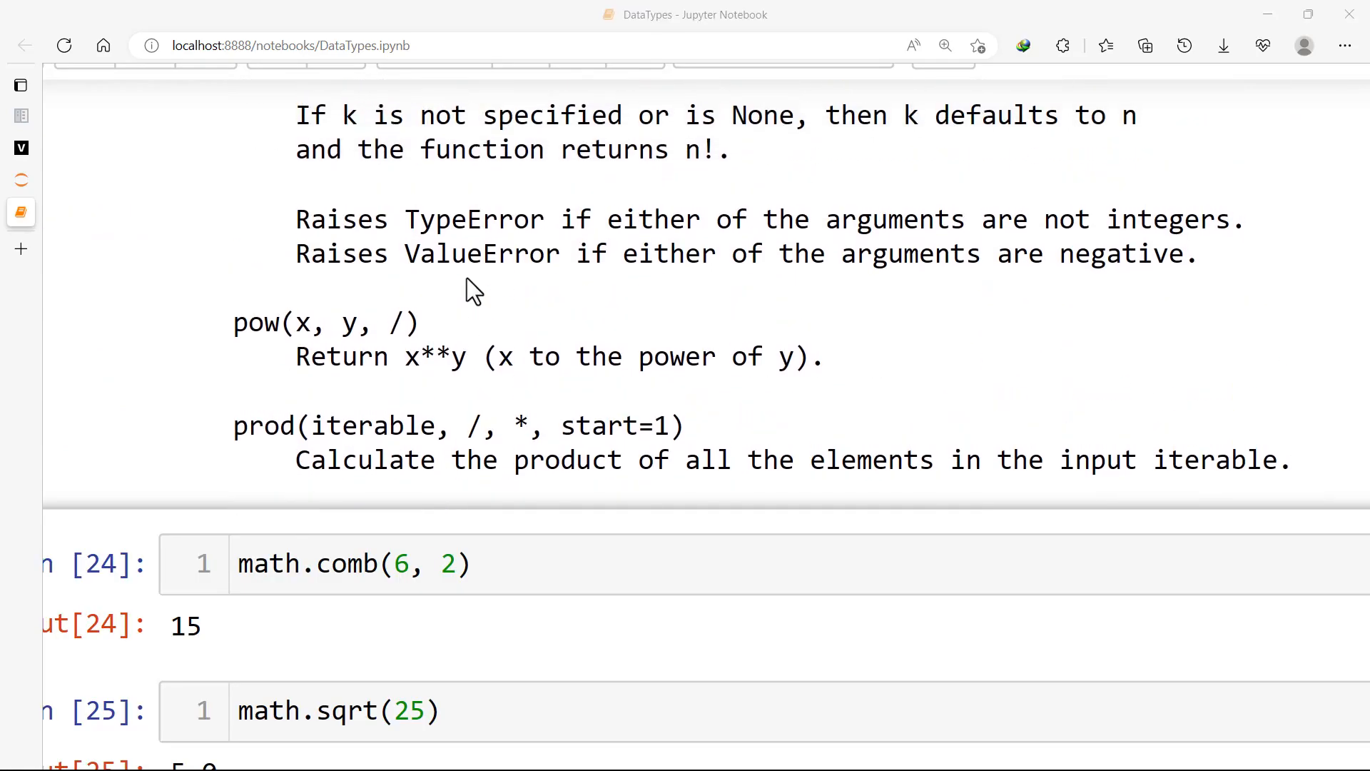
scroll("down", 3)
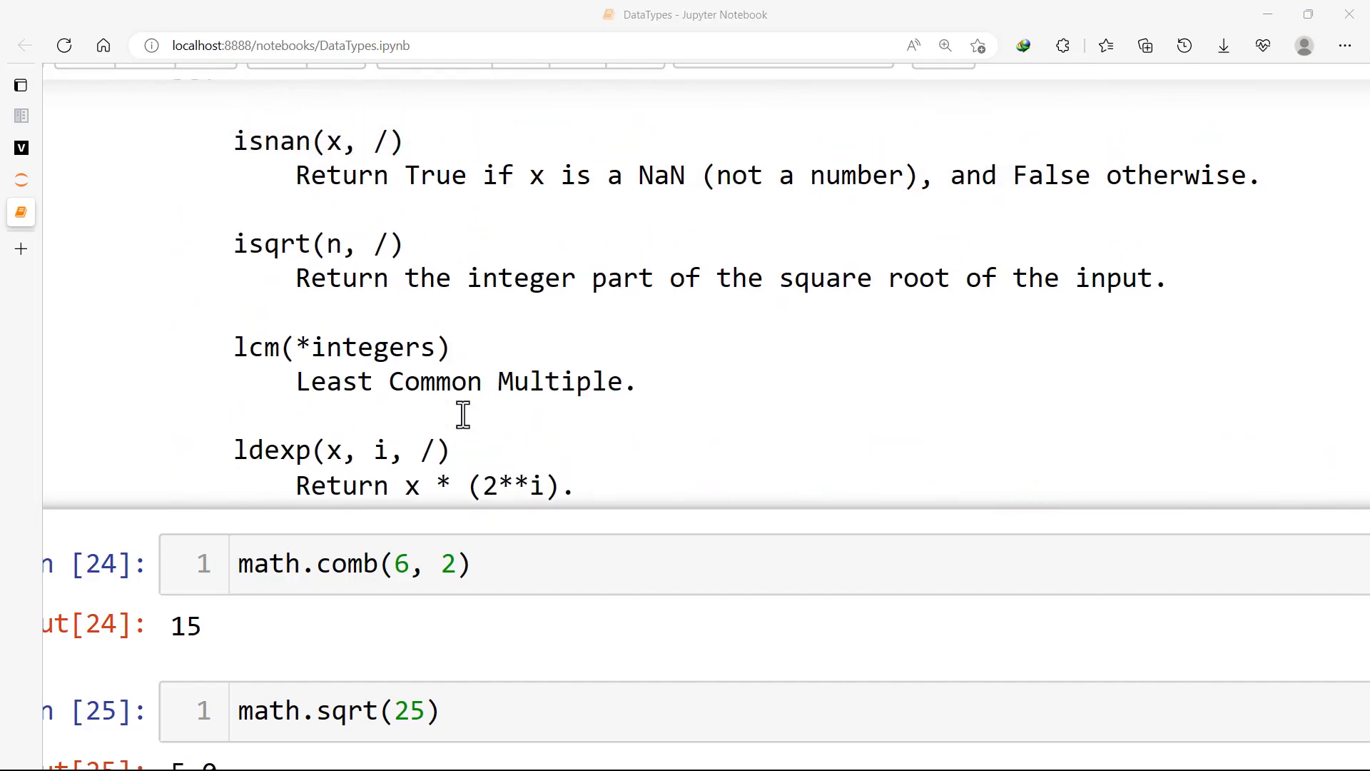
scroll("down", 3)
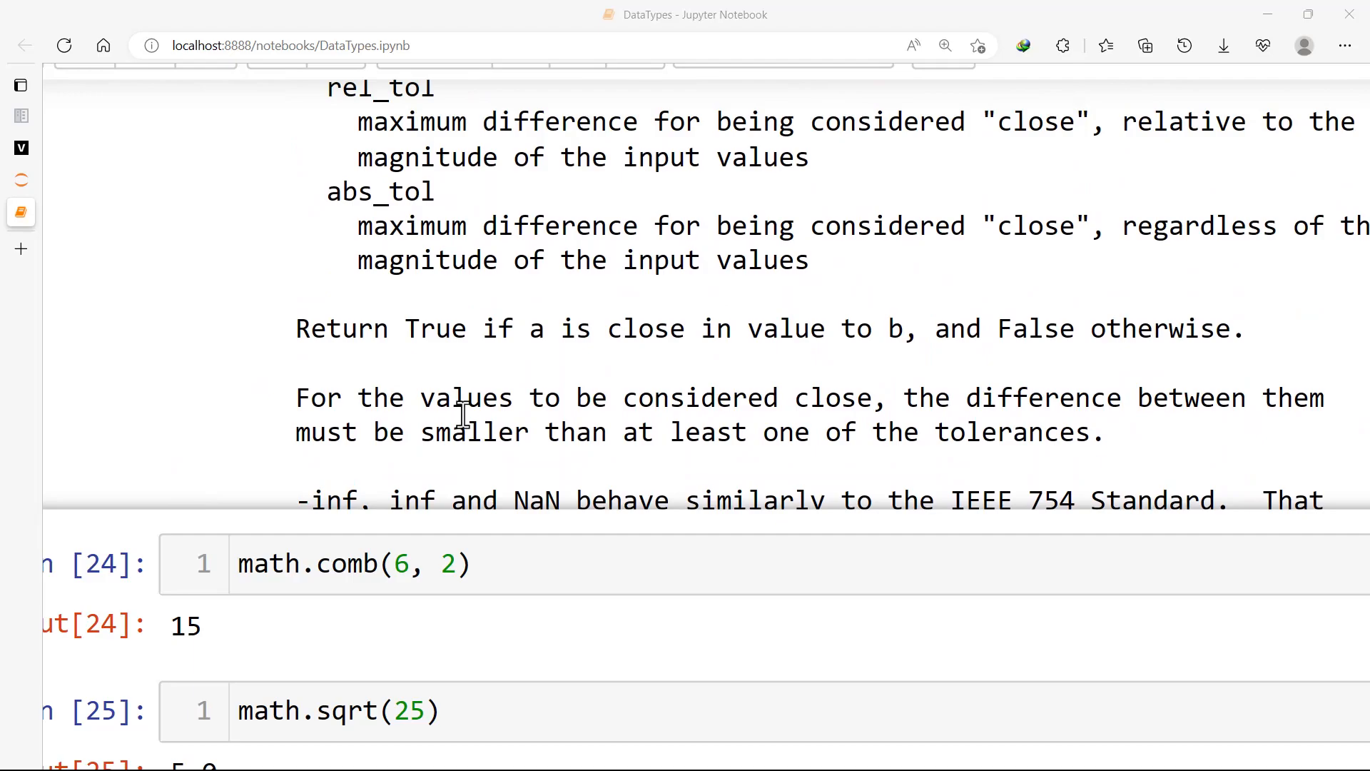
scroll("down", 3)
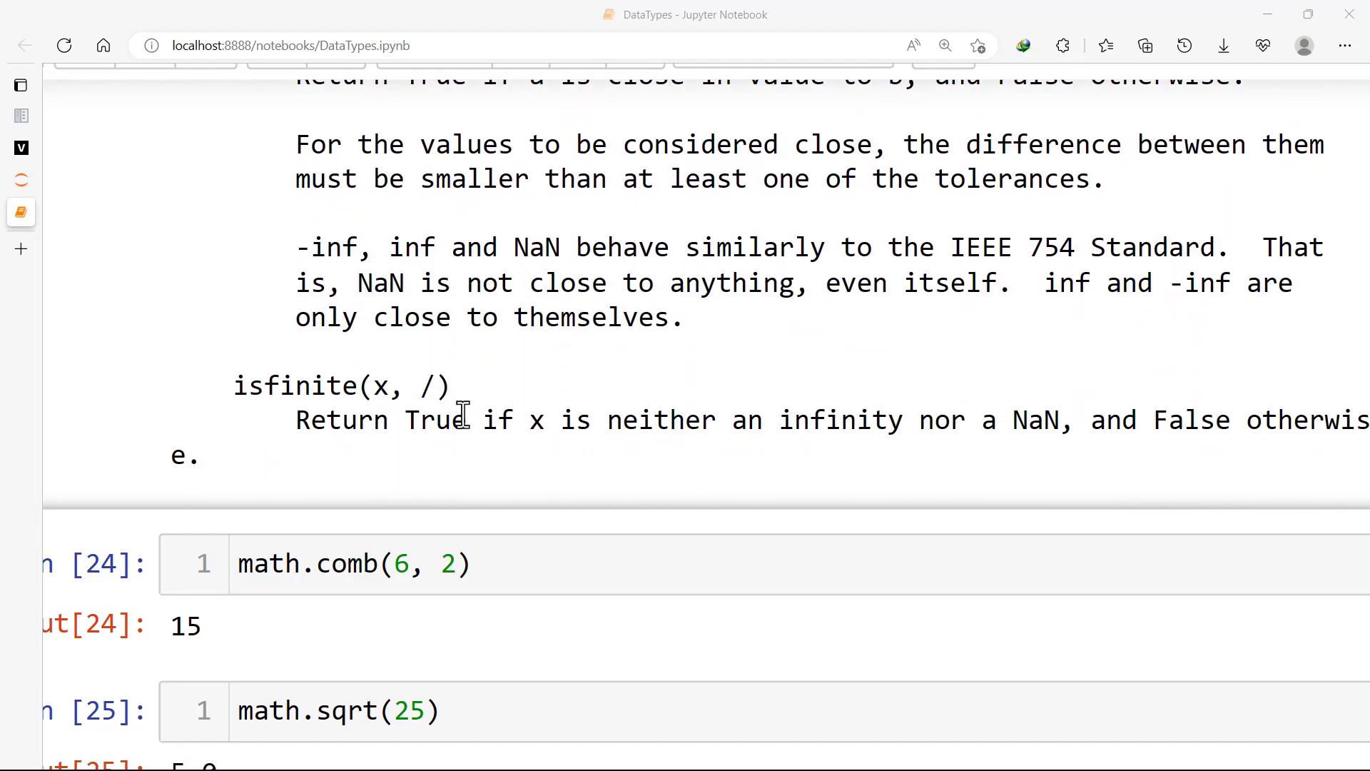